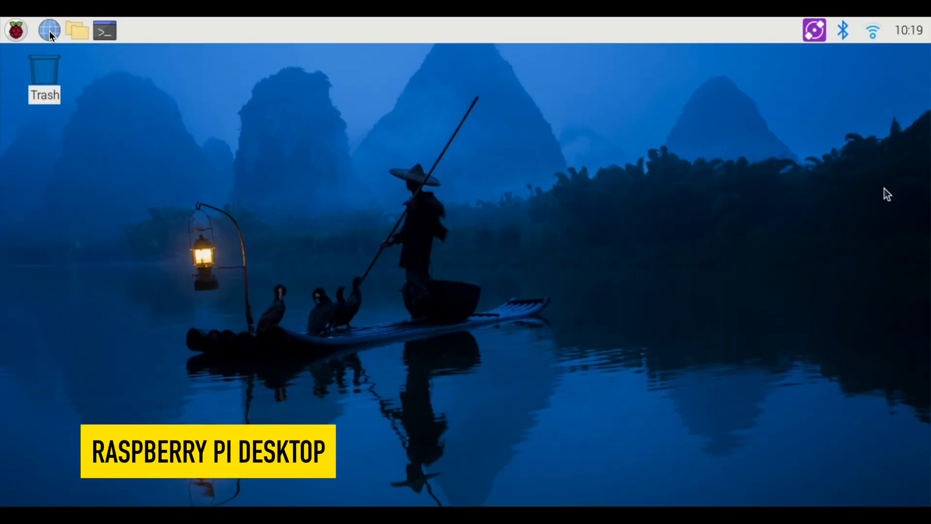
- Launch Chromium and head to the Gemini chat app via the address bar
click(48, 30)
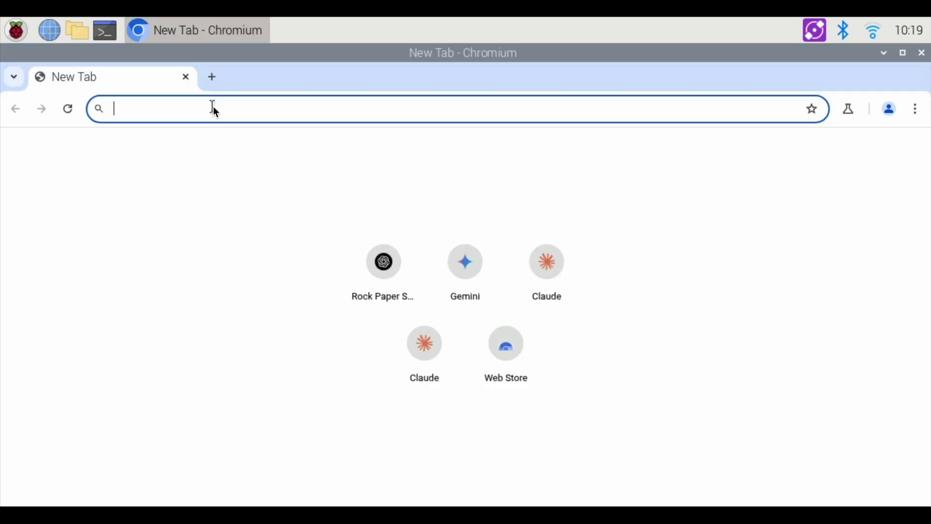
text(gemini.google.com/app)
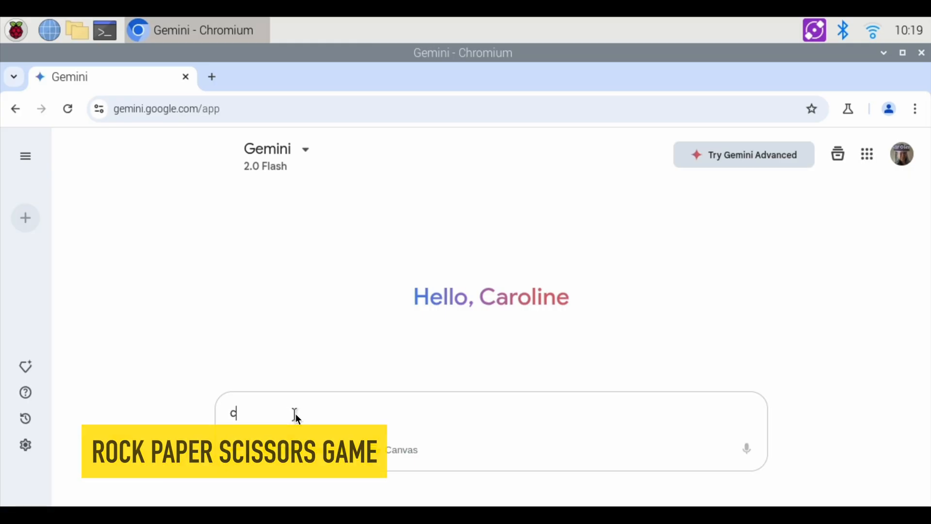
- Ask Gemini to code a Python rock paper scissors game and view the answer
text(ode in python r)
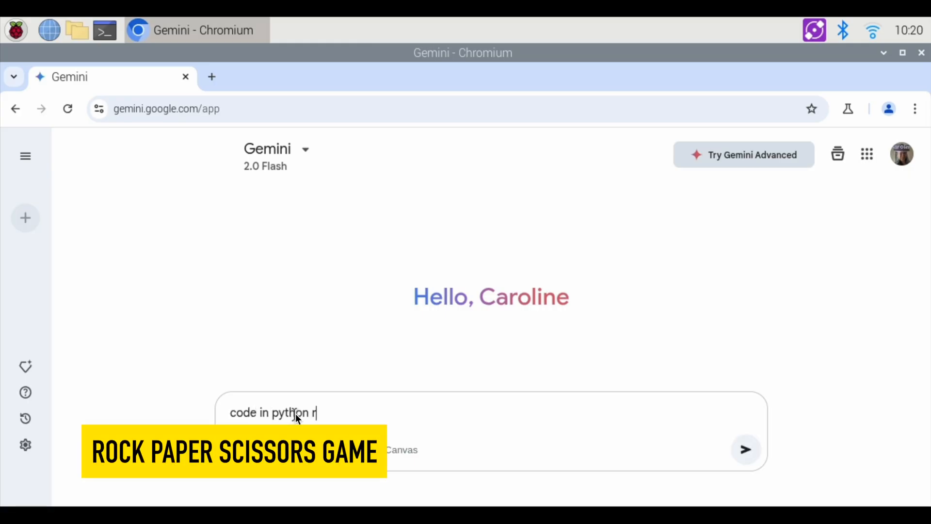
text(ock paper scissor game)
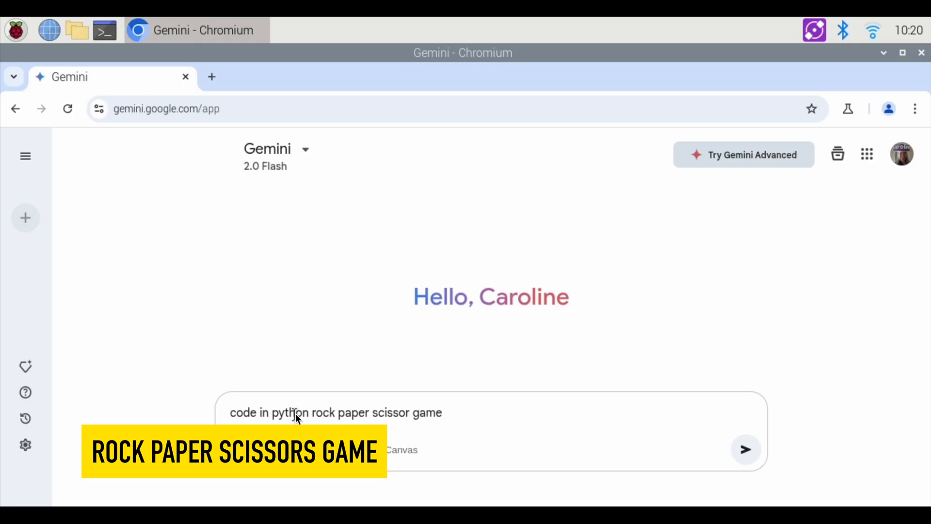
click(746, 449)
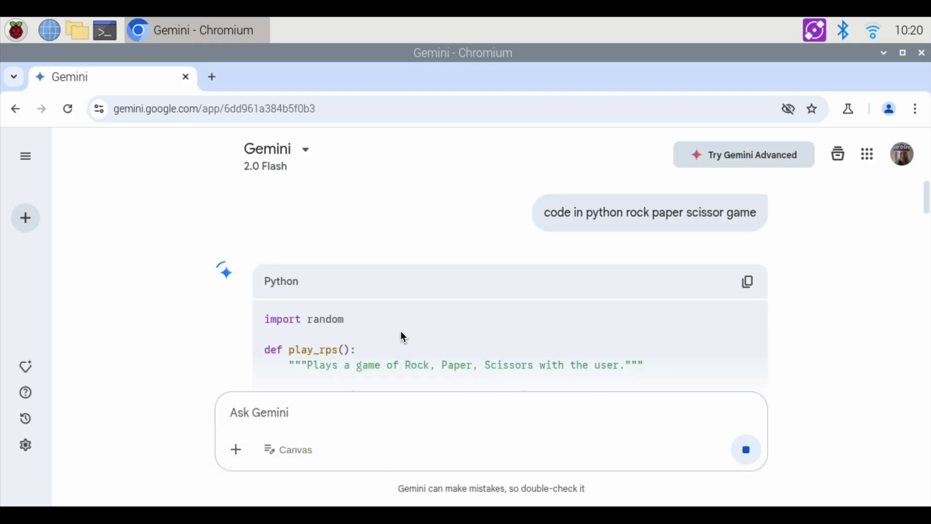
scroll(down, 3)
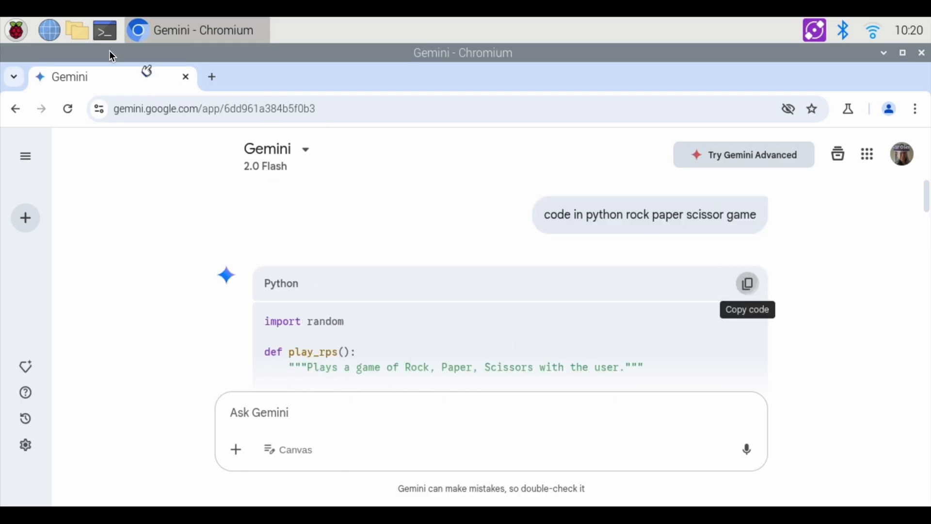
- Launch Geany from the Programming menu and paste the copied game code into a new file
click(15, 30)
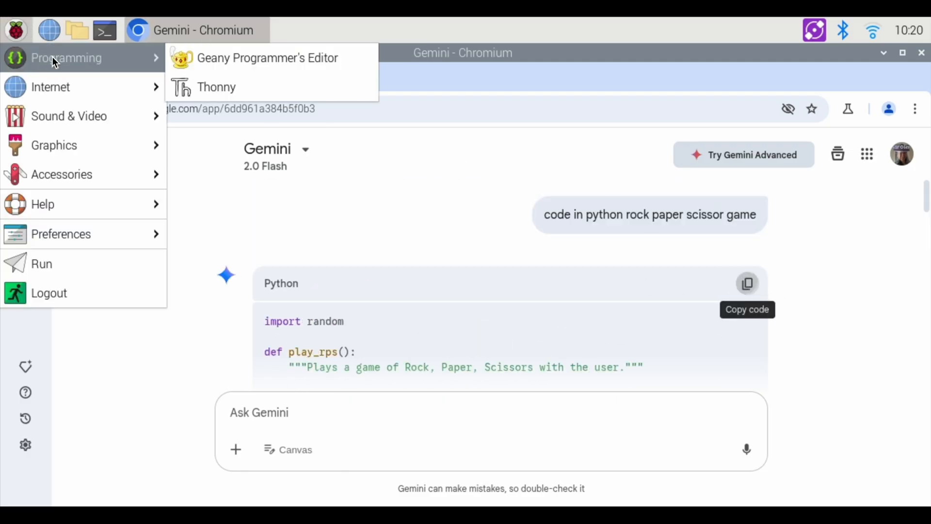
click(268, 58)
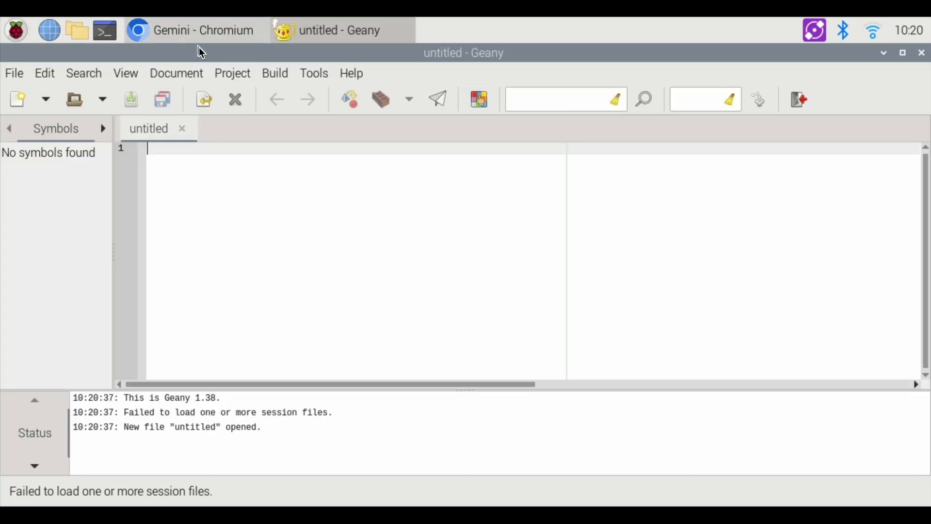
right_click(226, 261)
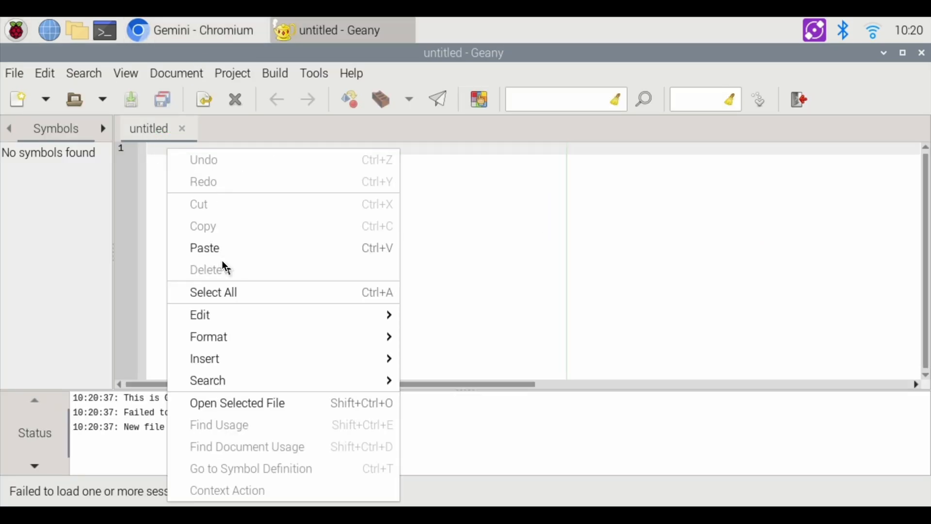
click(204, 247)
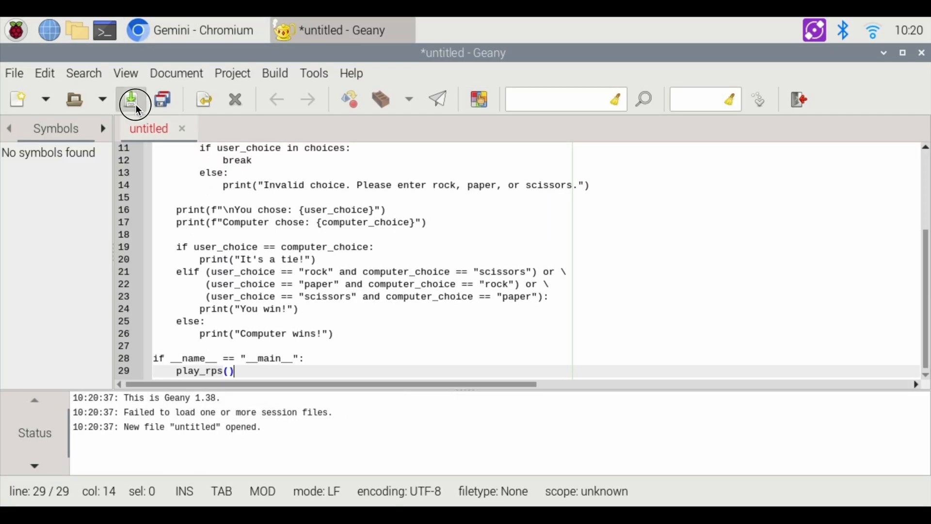
- Save the file as rps.py in the games folder
click(130, 99)
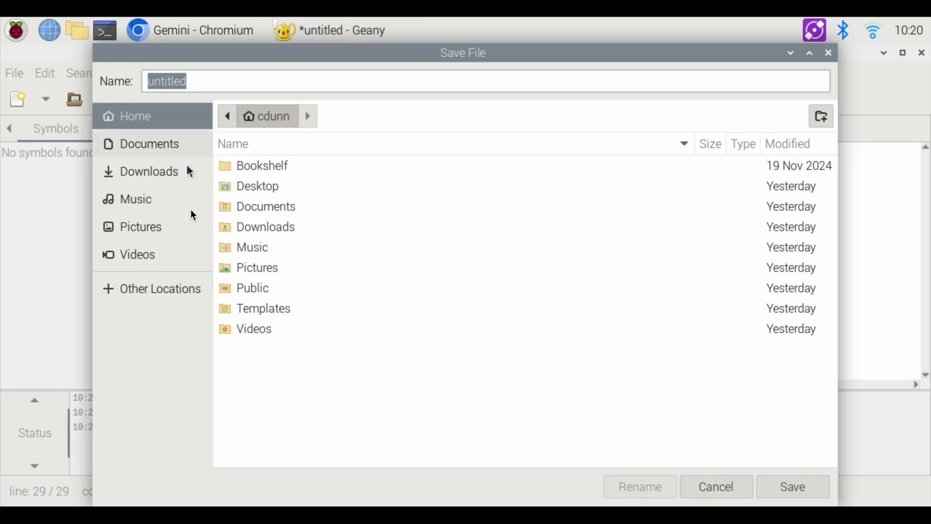
click(822, 115)
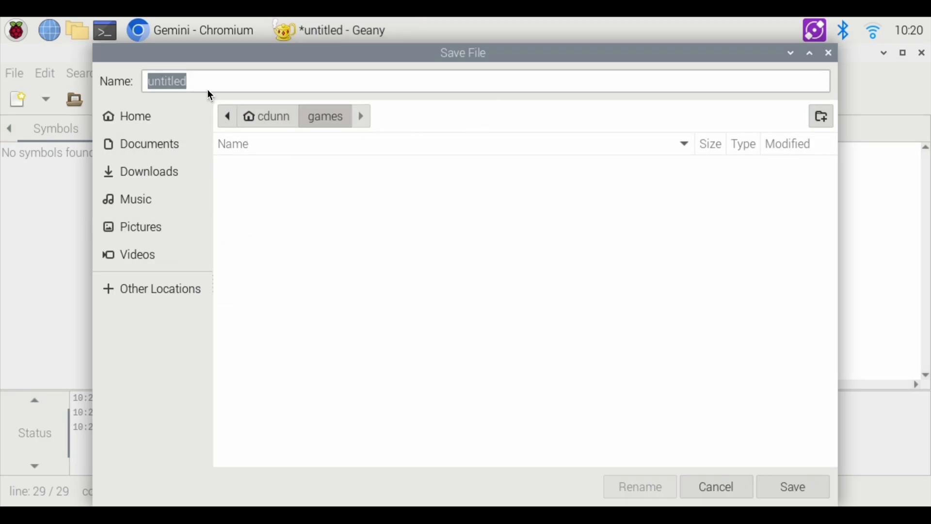
text(rp)
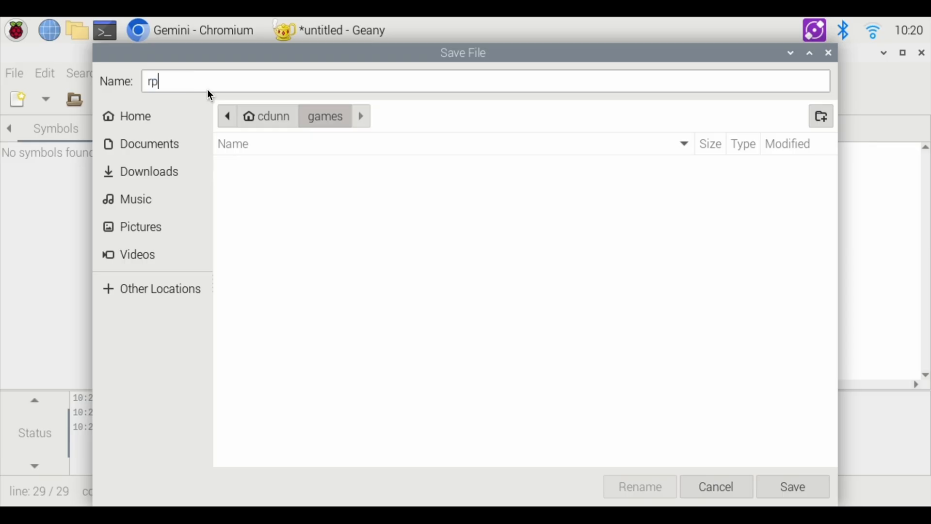
text(s.py)
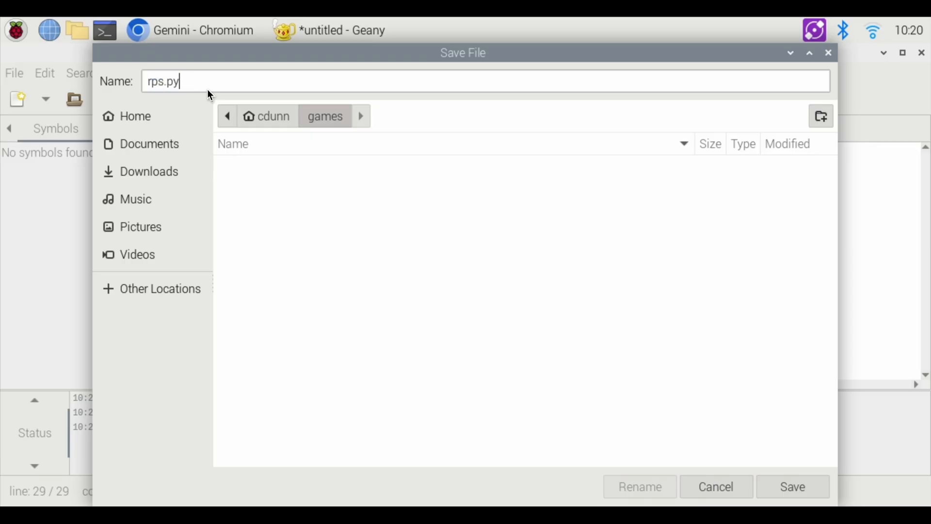
click(793, 486)
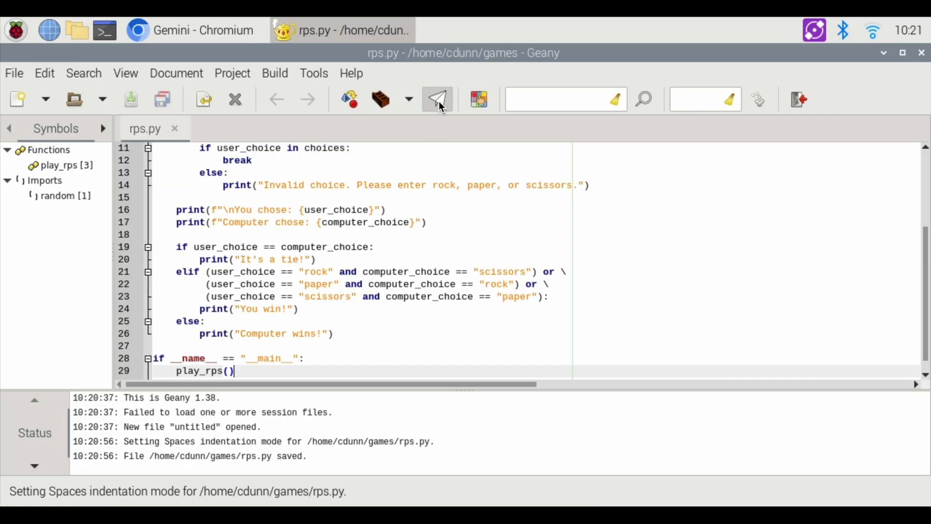
click(436, 99)
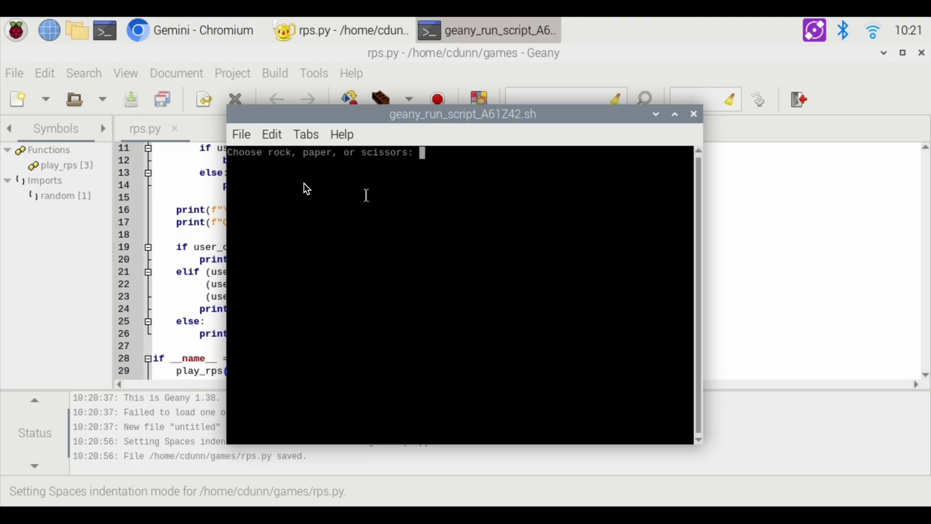
mouse_move(462, 162)
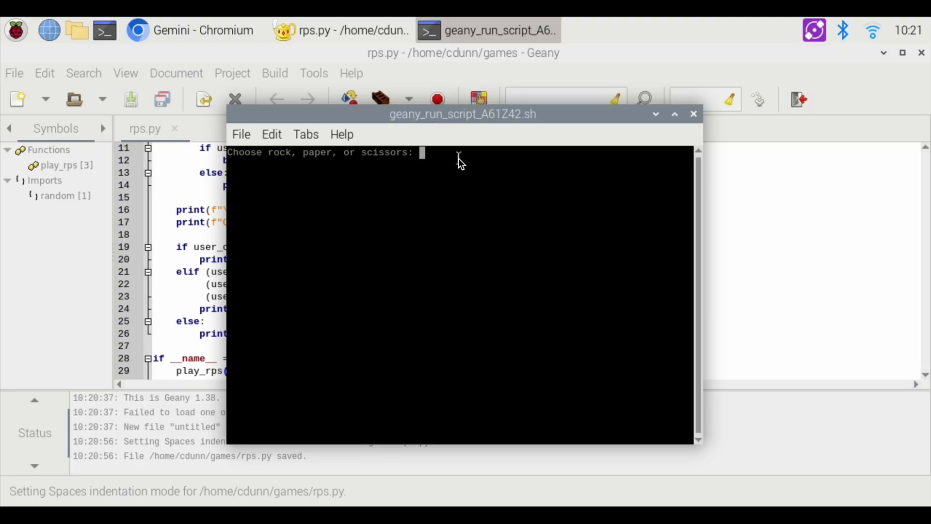
text(paper)
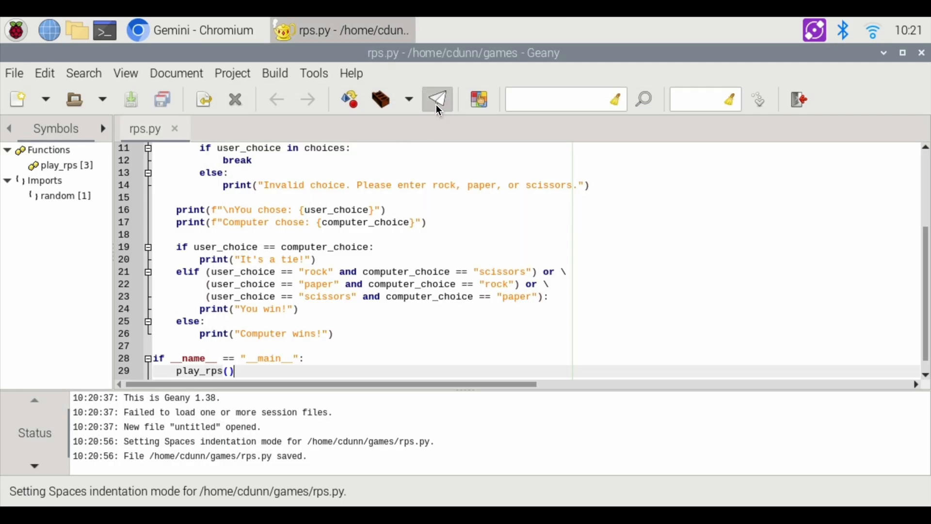
click(437, 99)
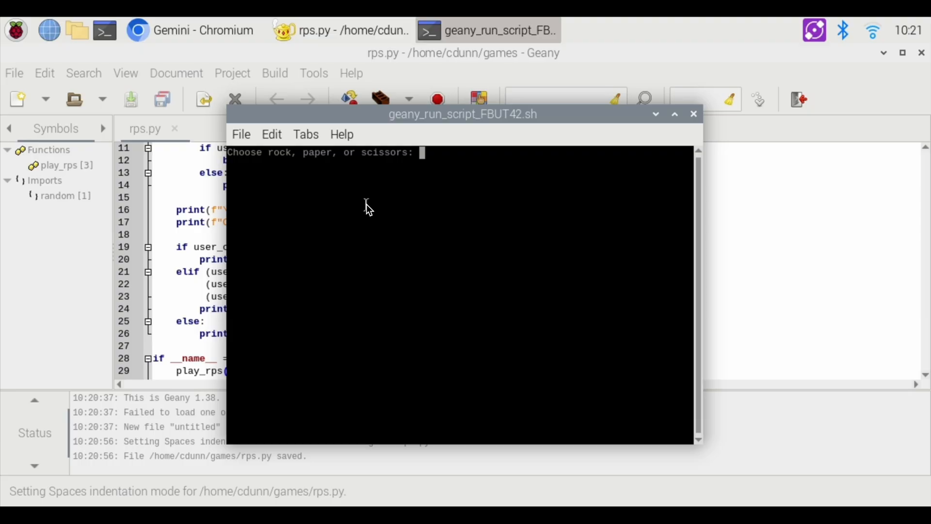
text(scissors)
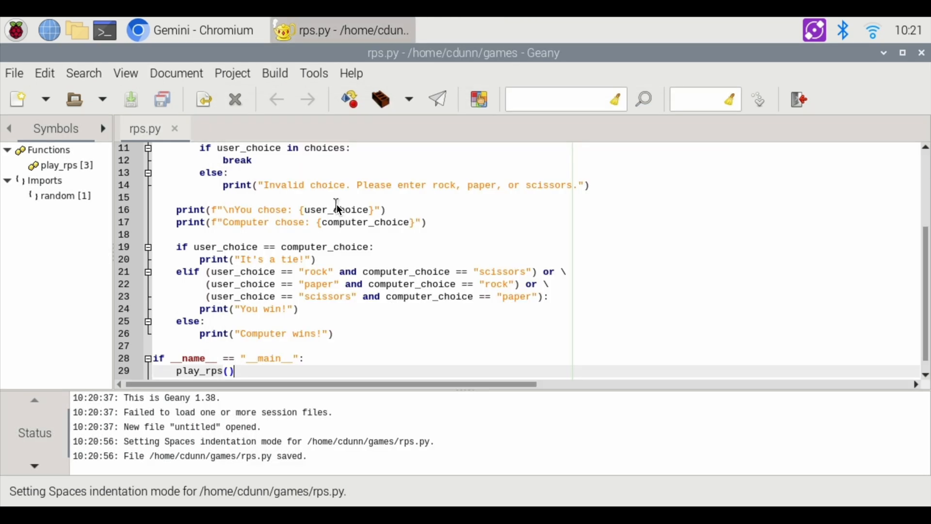
mouse_move(330, 263)
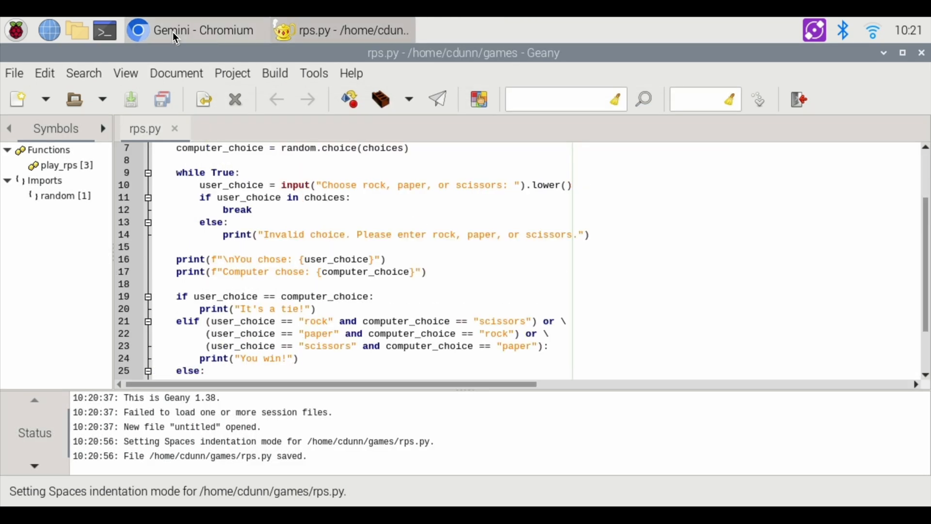
- Ask Gemini for Python rock paper scissors lizard spock code and copy the result
click(195, 30)
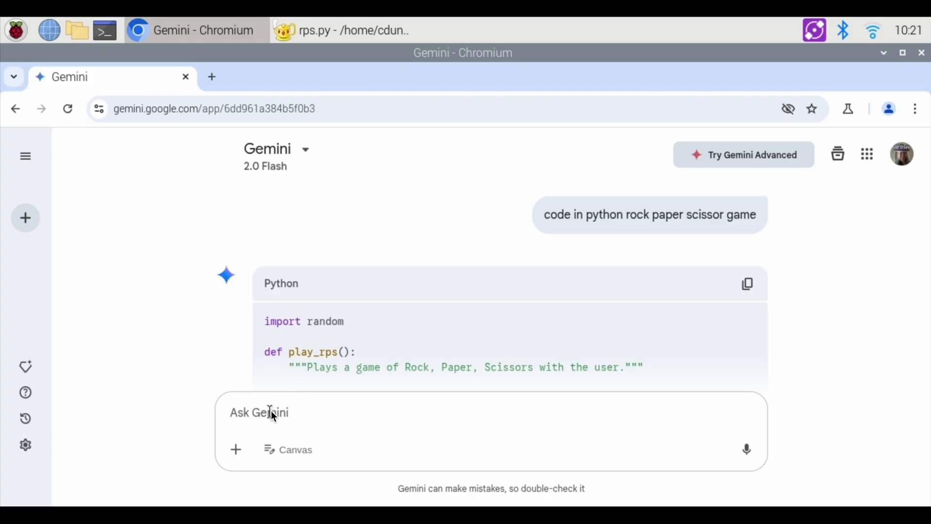
click(258, 412)
text(write python)
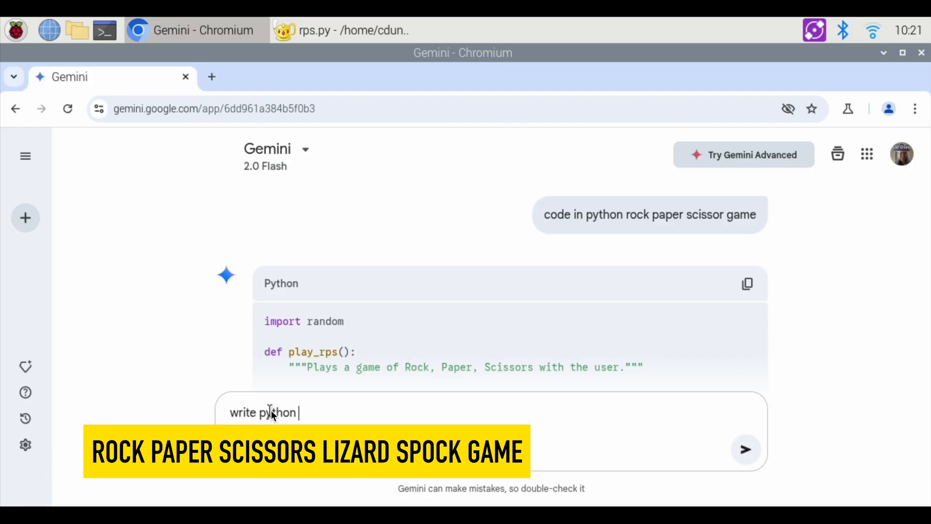
text(code game for rock paper scissors)
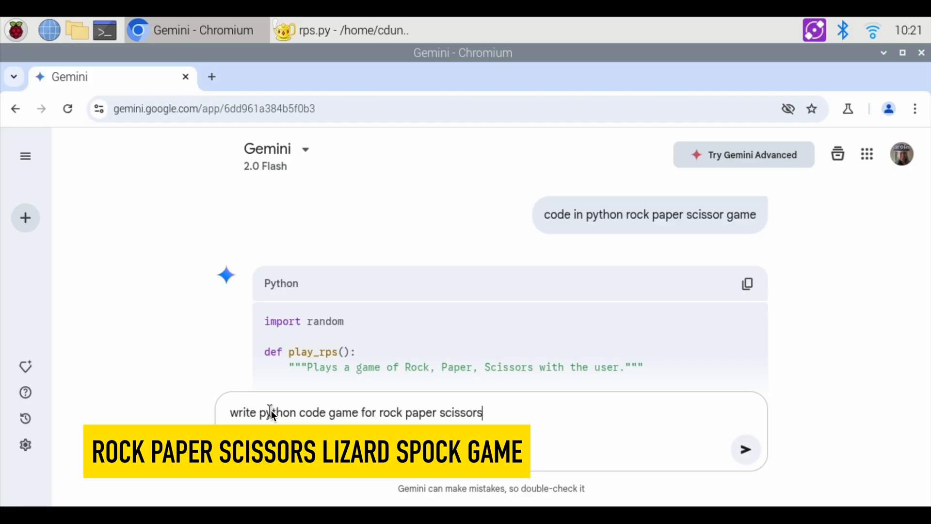
text(lizar)
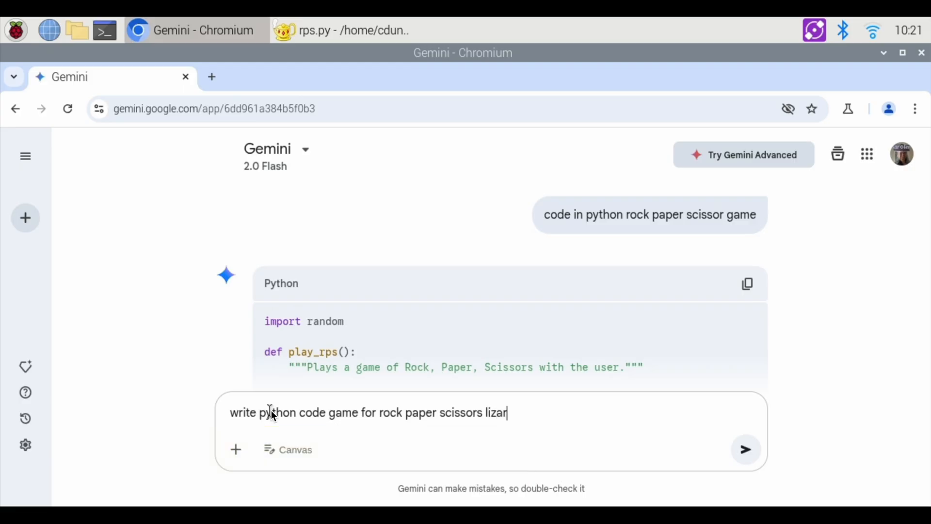
text(spock)
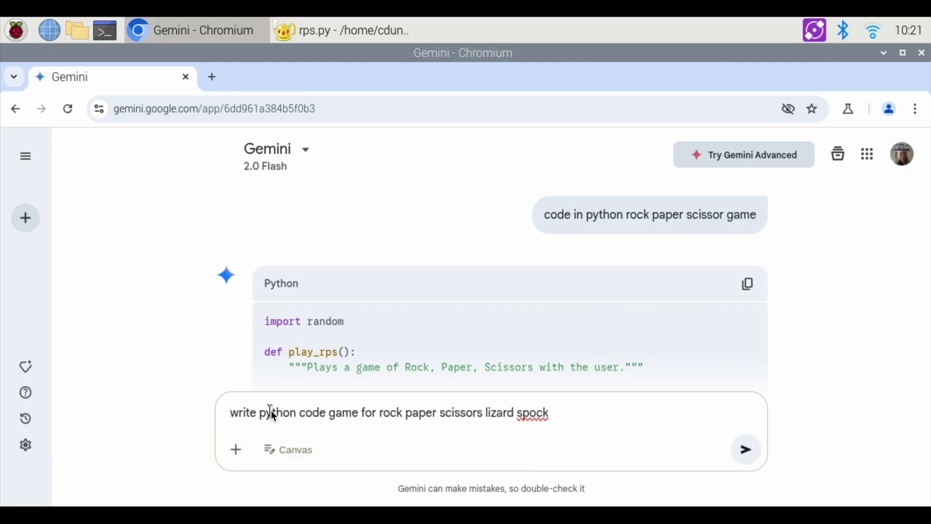
click(745, 449)
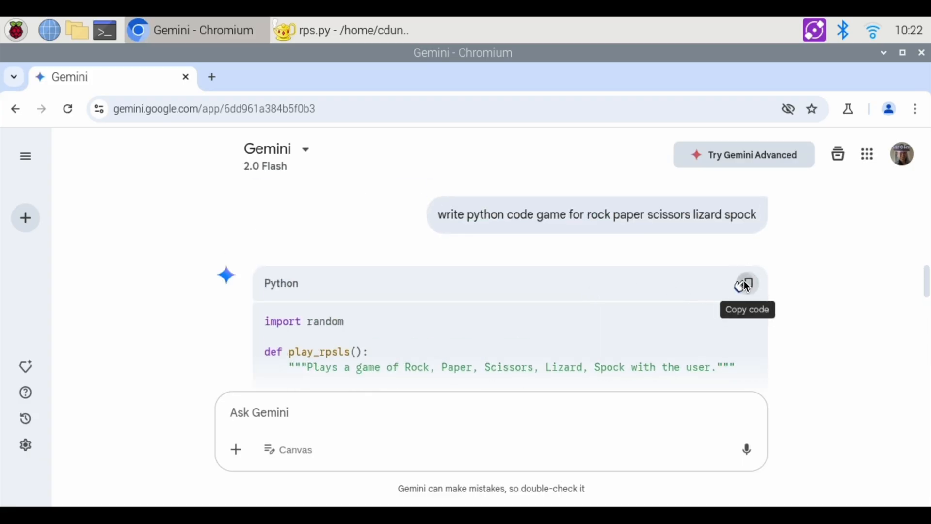
click(341, 30)
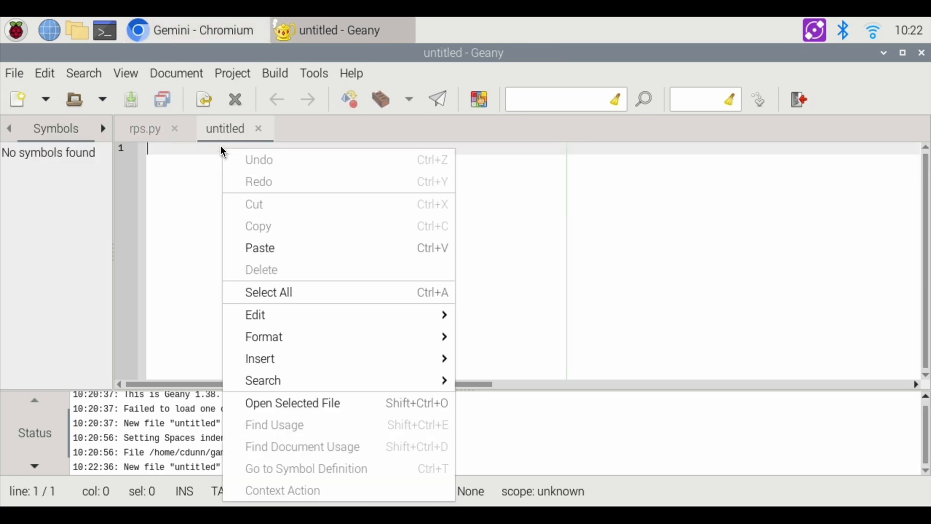
- Paste the lizard spock code, save it as rpsls.py in the games folder, and run it
click(260, 248)
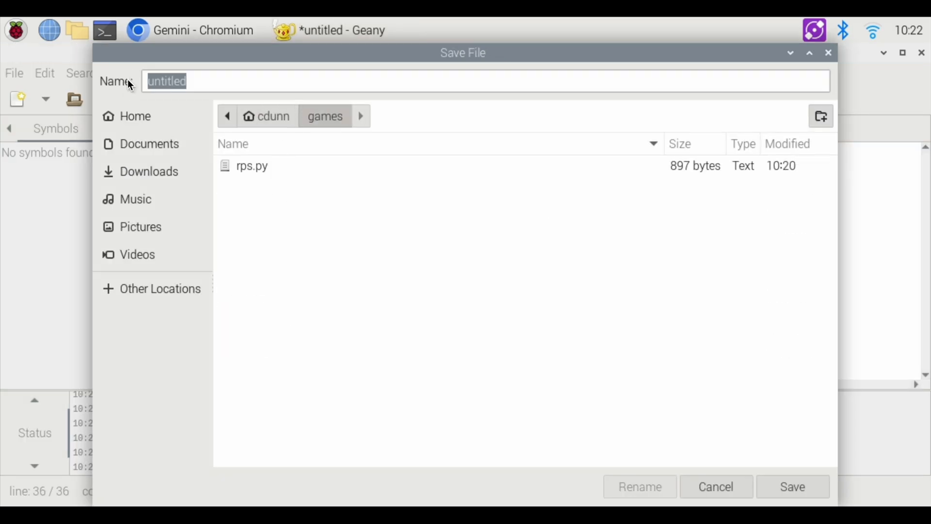
text(rpsls.p)
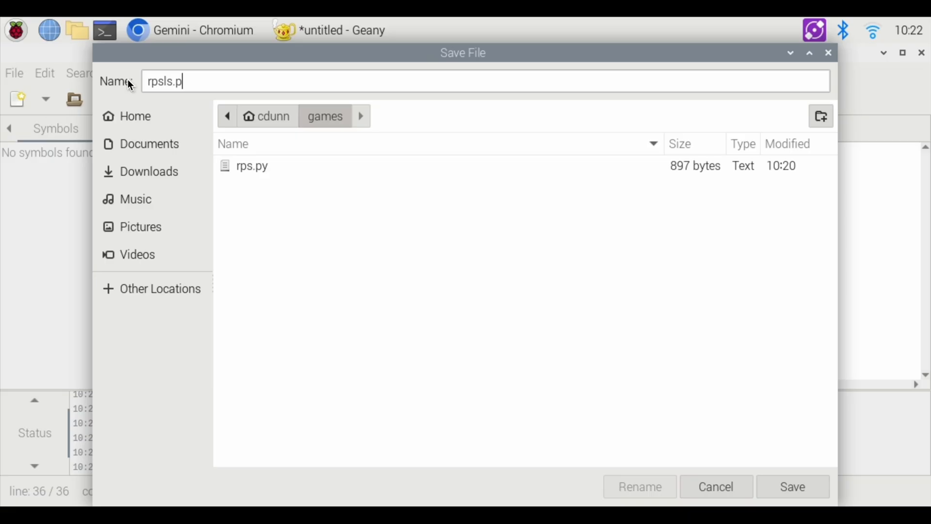
click(792, 486)
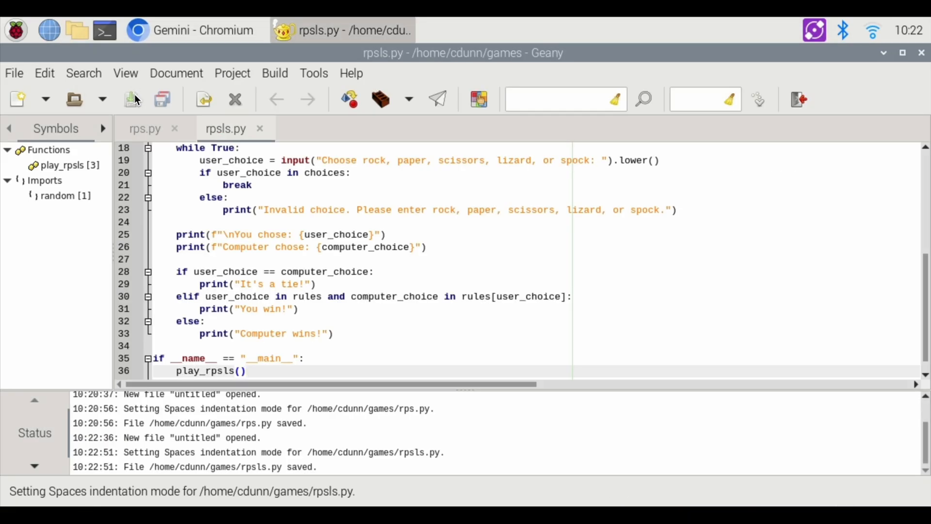
click(438, 99)
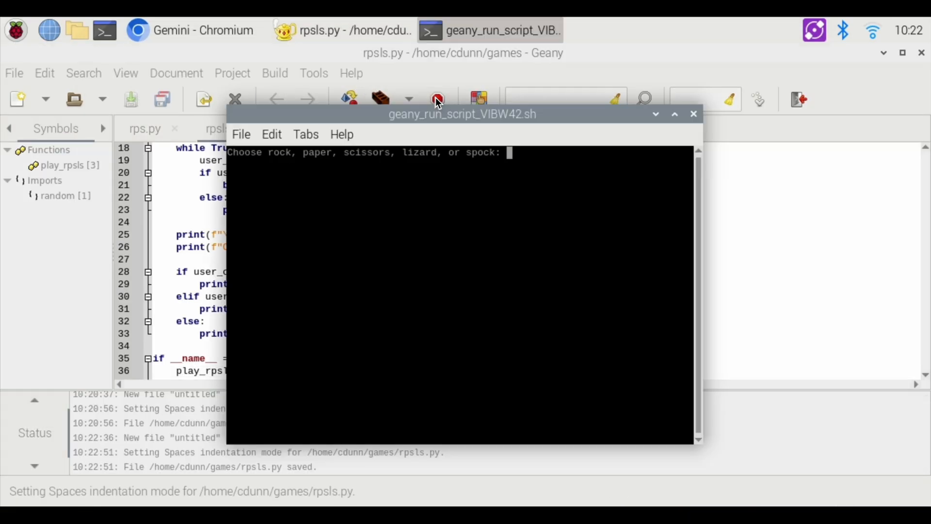
- Play rpsls.py against the computer, then close the finished run window
text(spo)
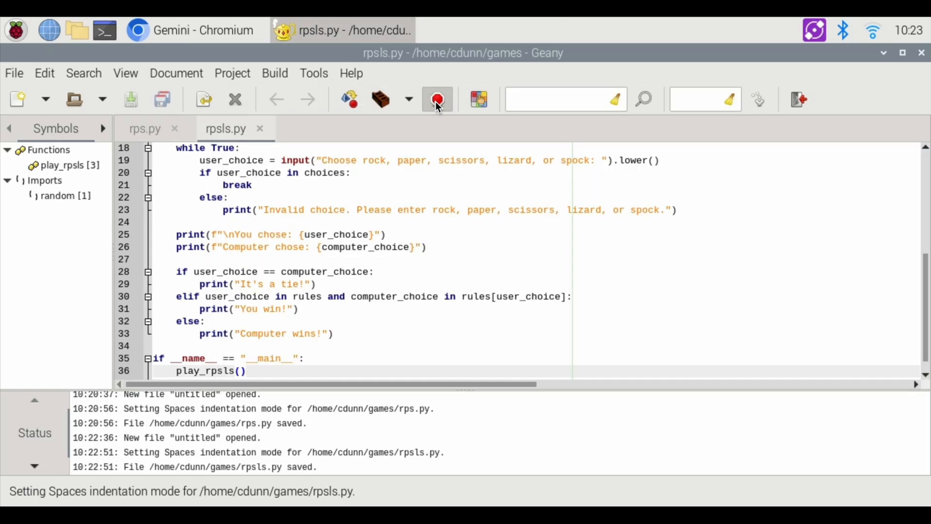
click(438, 99)
text(lizard)
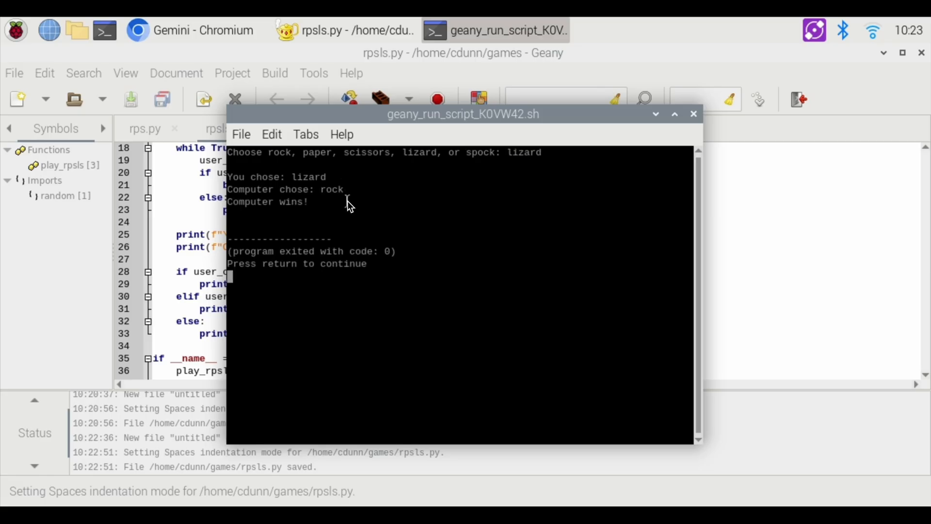
click(693, 114)
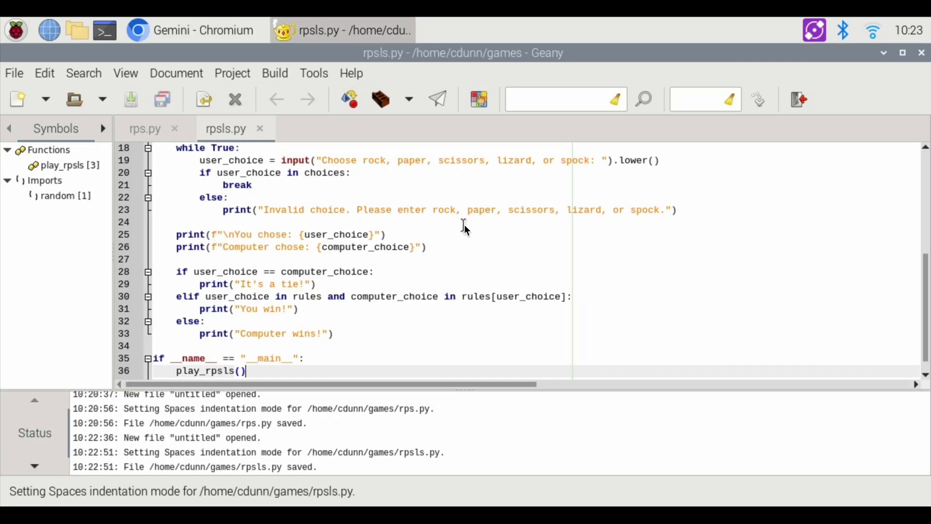
mouse_move(414, 176)
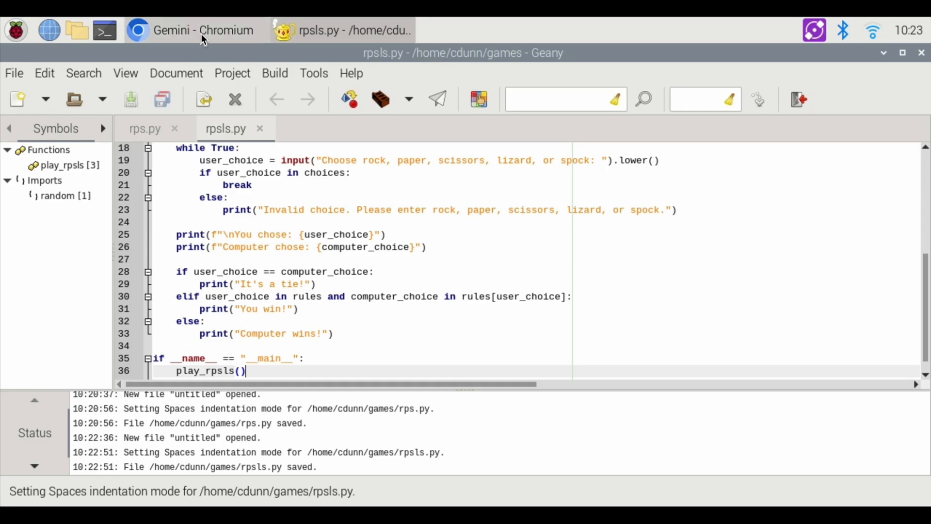
- Ask Gemini for a Python number guessing game between 1 and 10 and view the code
click(202, 30)
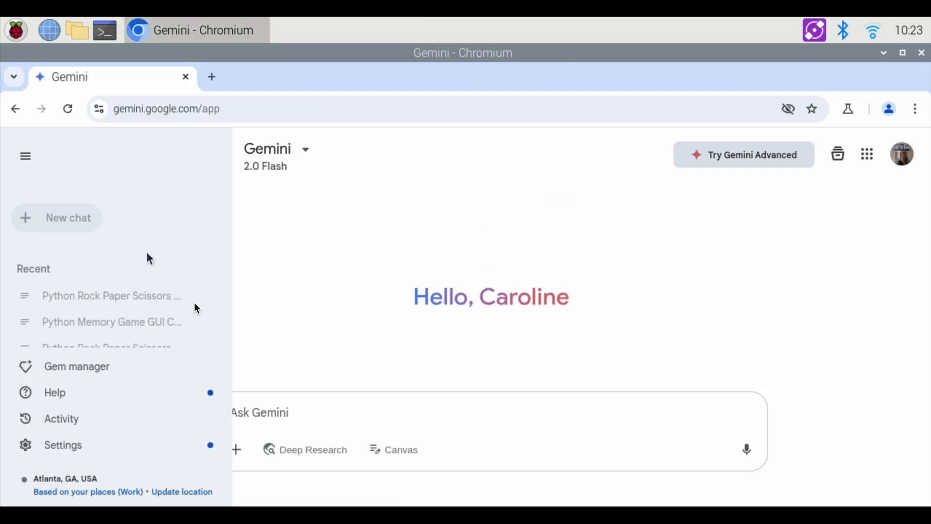
text(code in python a)
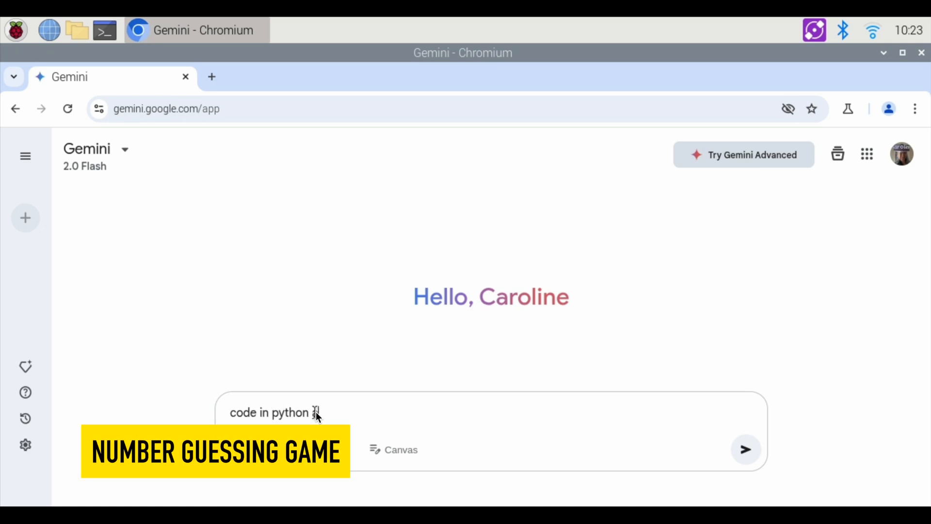
text(number guessing game where the user)
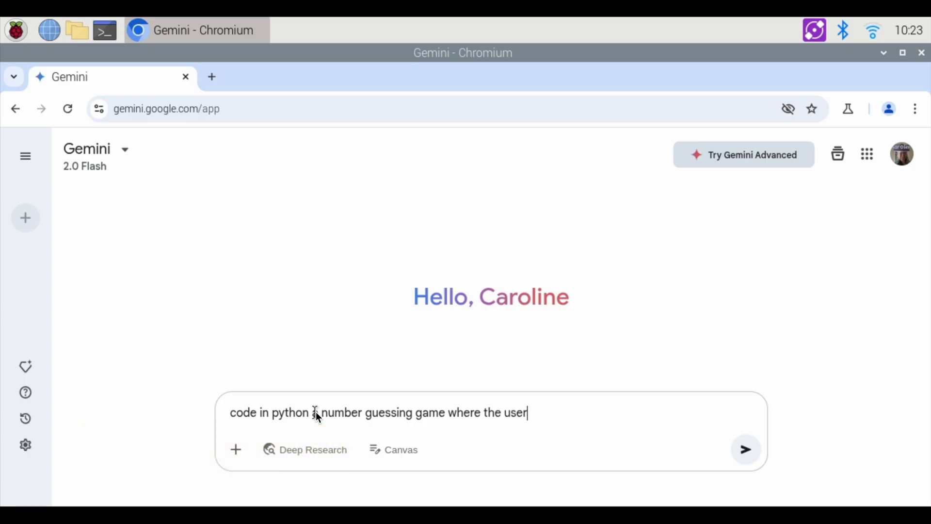
text(guesses a number betw)
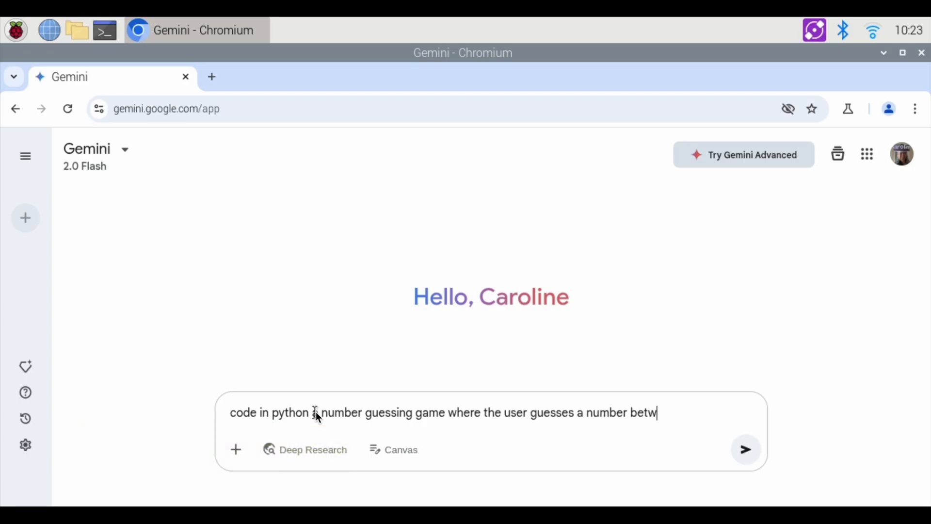
click(746, 449)
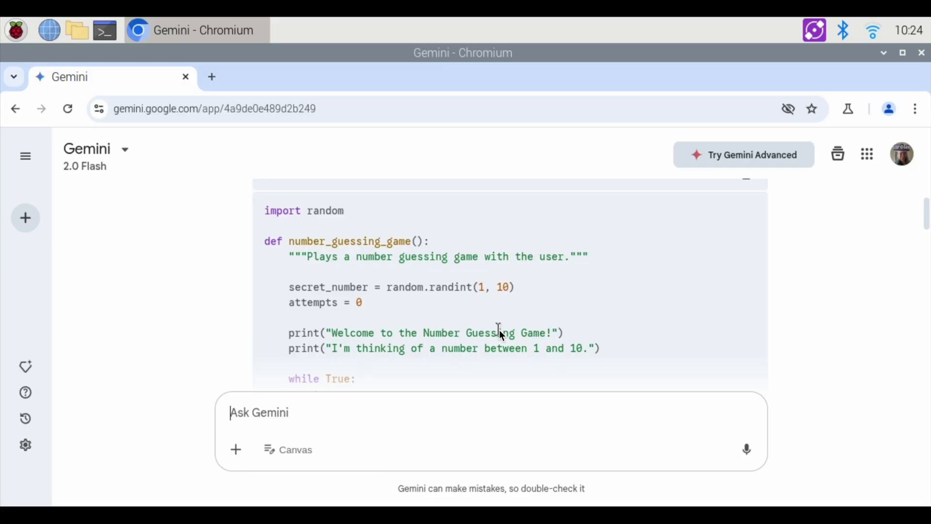
scroll(down, 3)
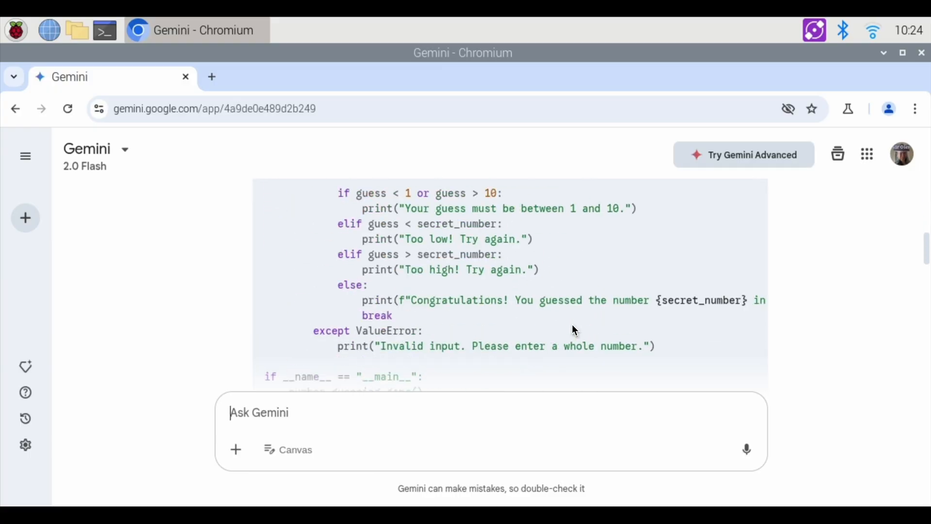
scroll(down, 3)
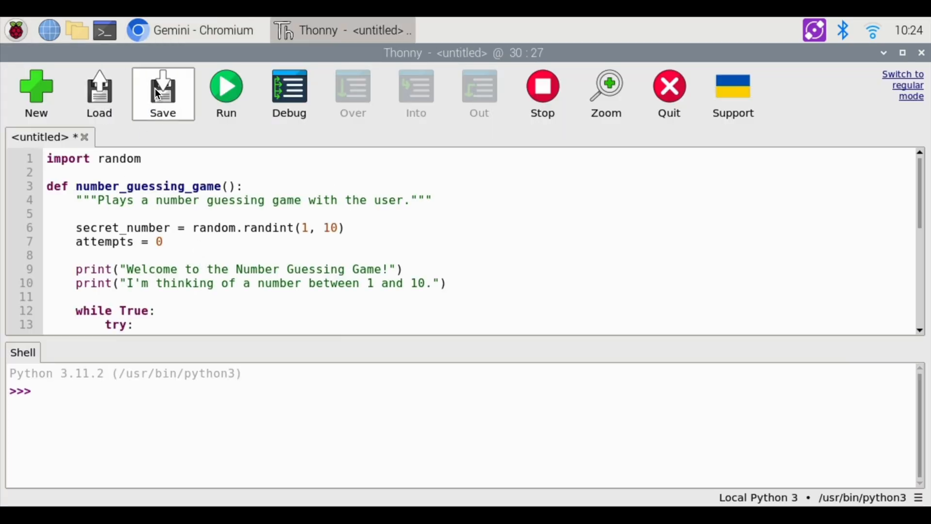
- Save the guessing game as numbergame.py in the games folder
click(162, 93)
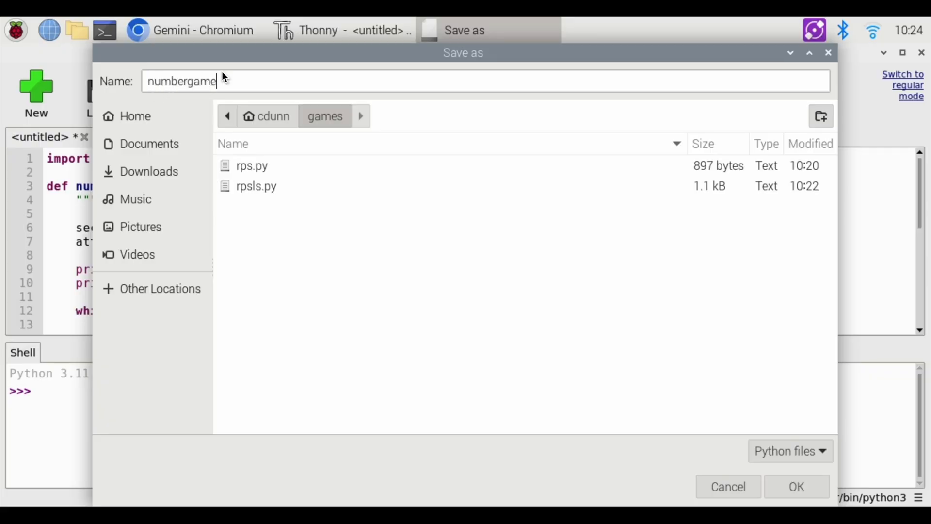
text(.py)
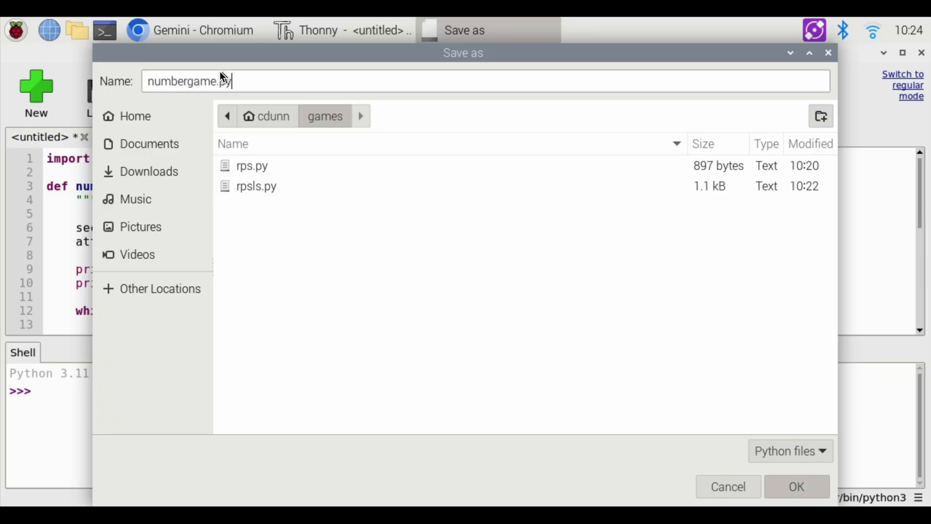
click(795, 486)
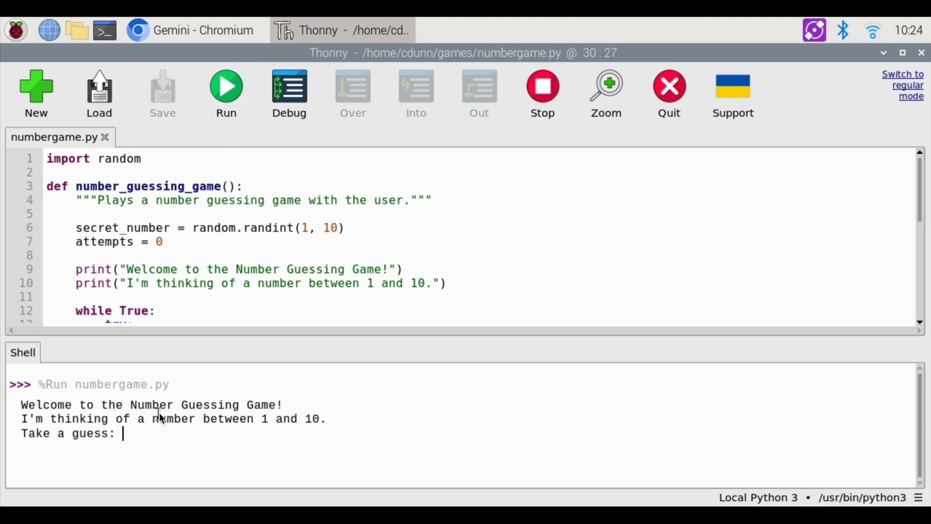
- Enter guesses 5 and 7 in the Shell on the way to winning the number game
text(5)
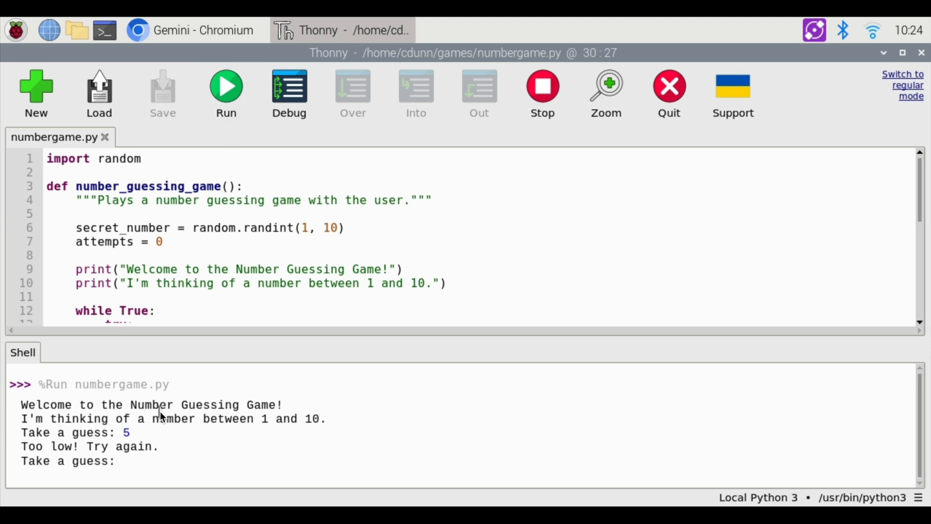
text(7)
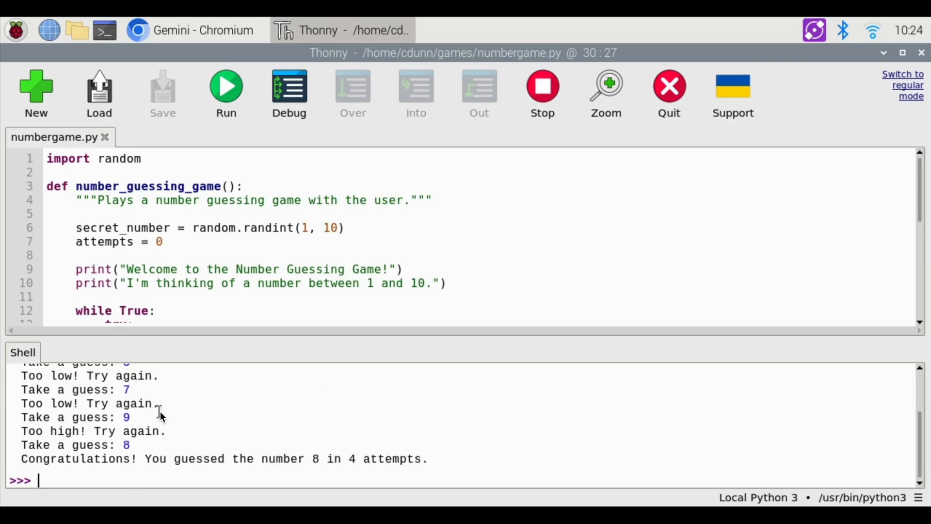
mouse_move(191, 422)
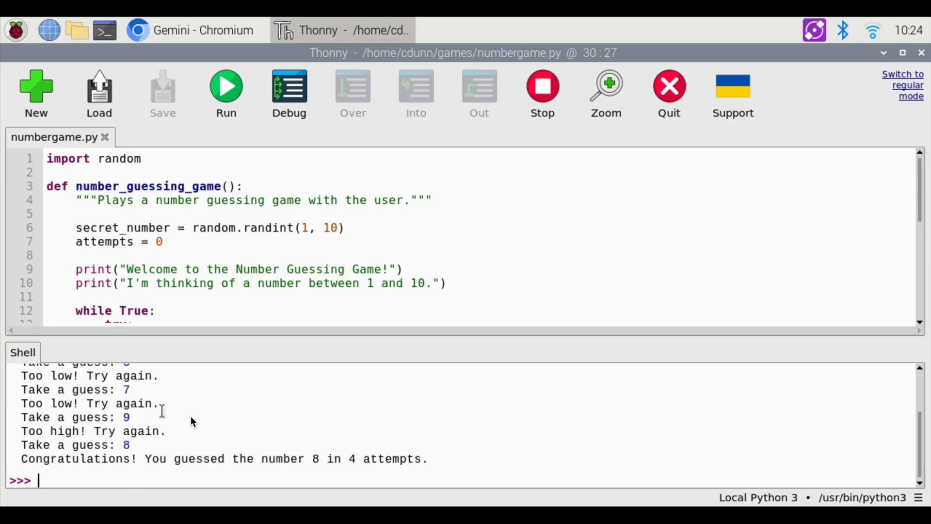
mouse_move(258, 391)
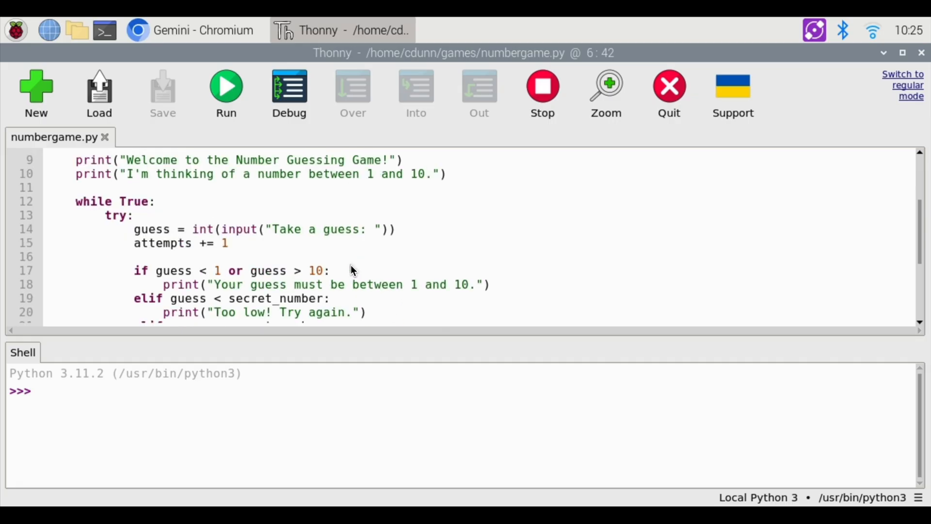
scroll(down, 3)
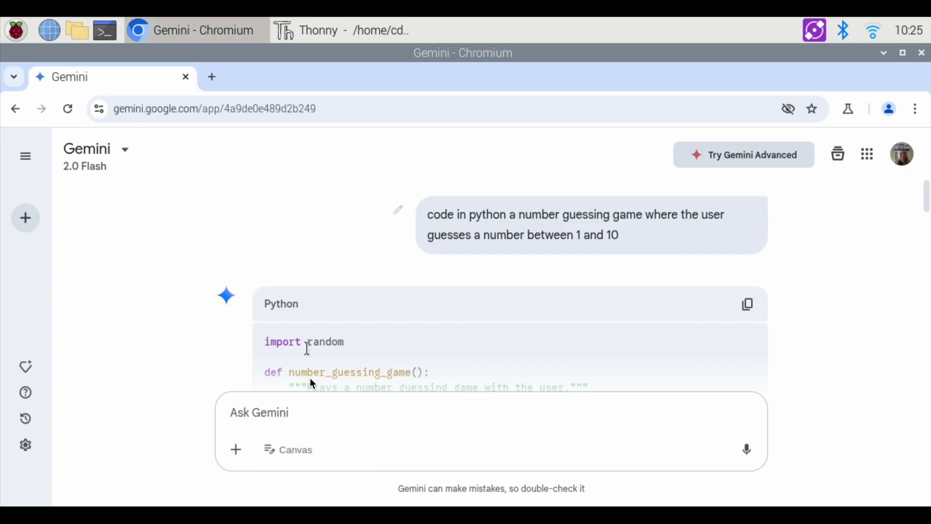
- Ask Gemini to recode the game with an upper-limit variable and copy the new code
text(recode t)
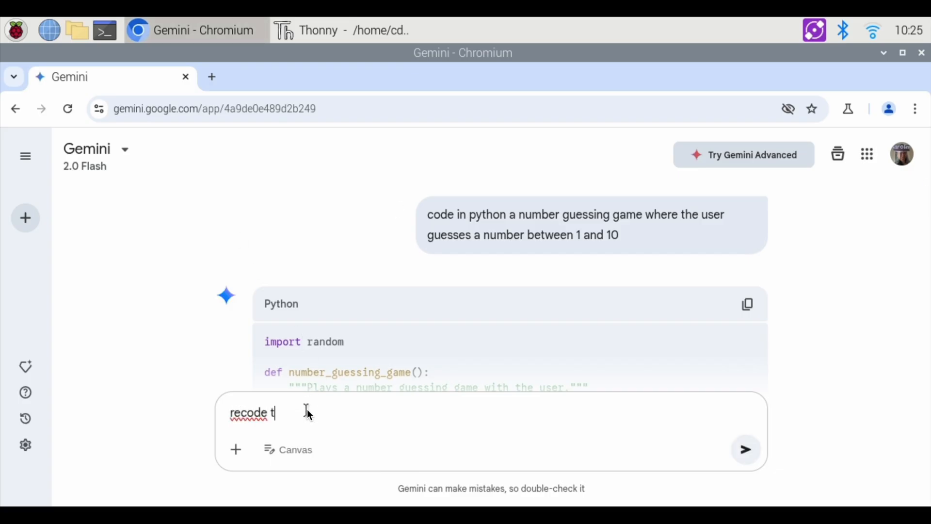
text(his game to use a variable for the upper)
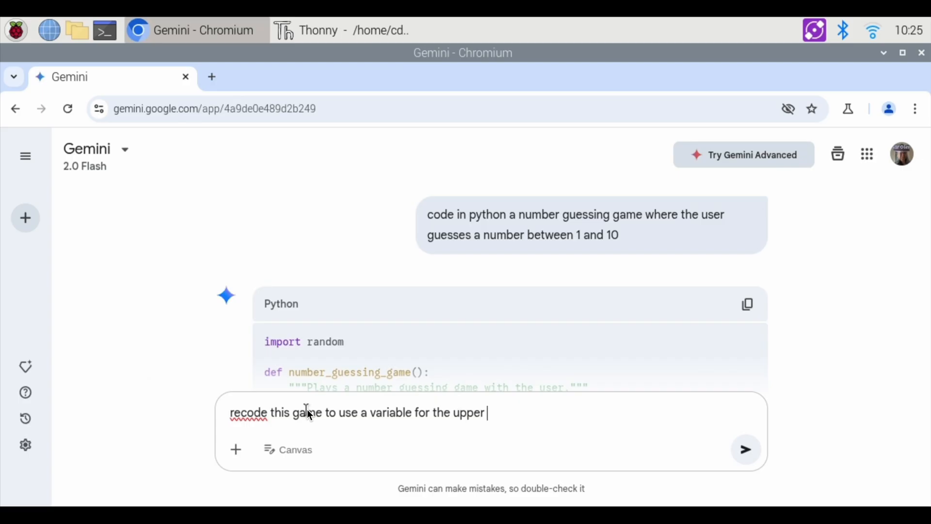
text(limit number instea)
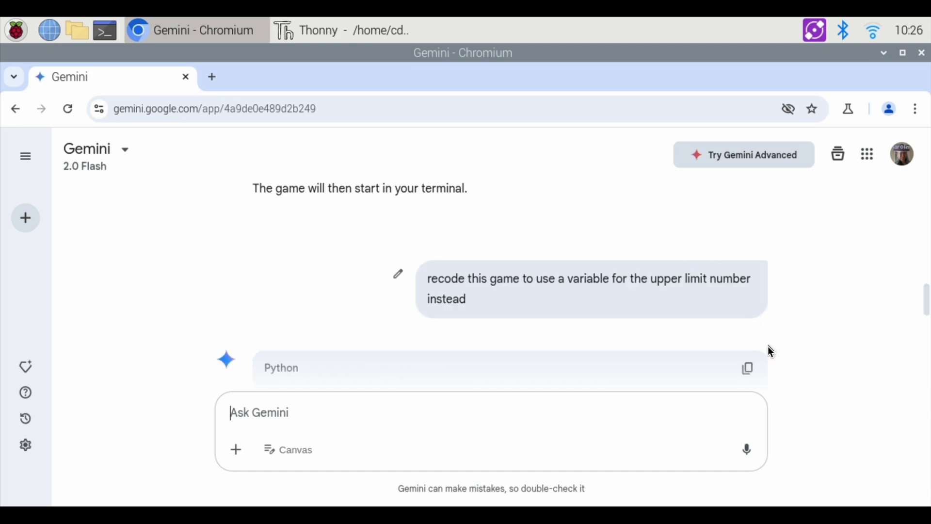
click(342, 30)
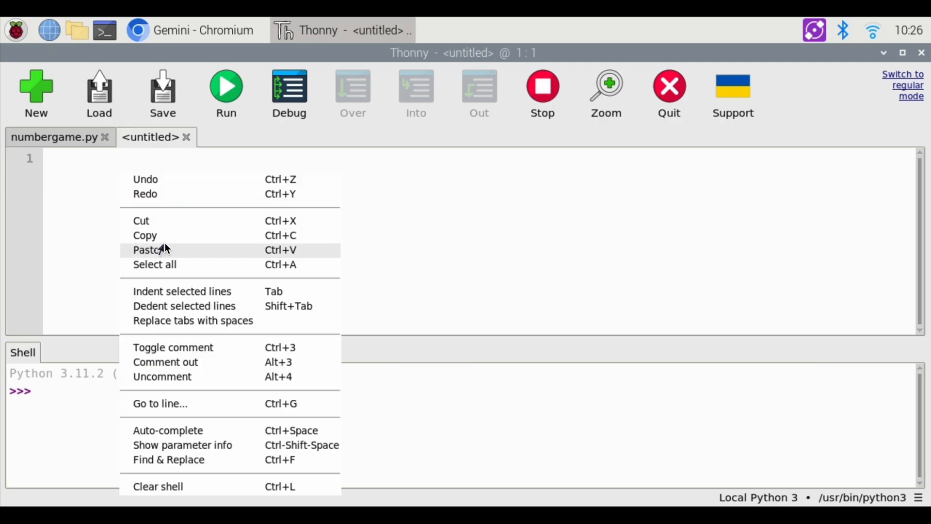
- Paste the recoded guessing game into the new file and run it as number-limit.py
click(147, 249)
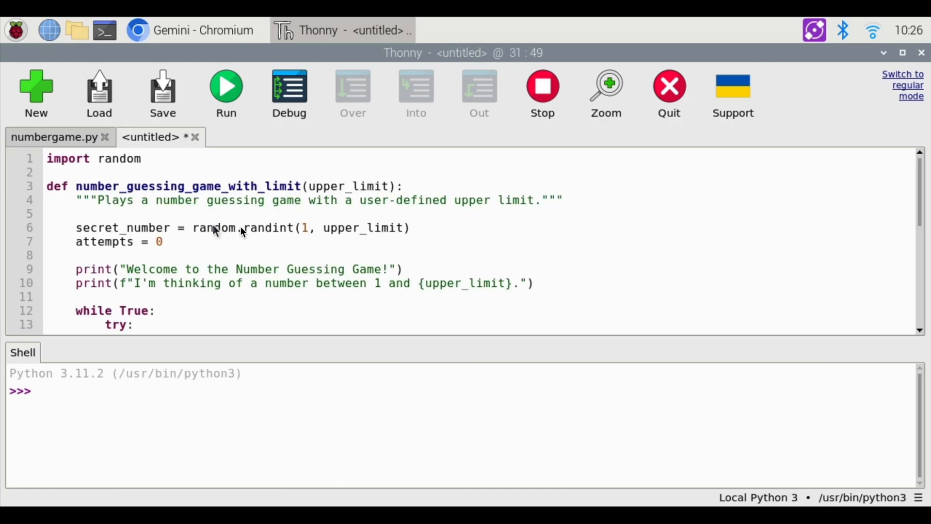
scroll(down, 3)
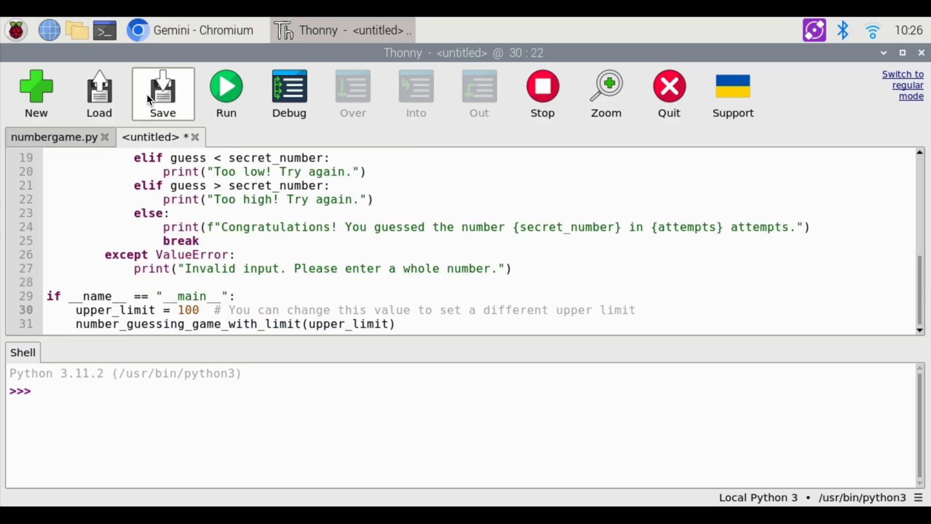
click(226, 89)
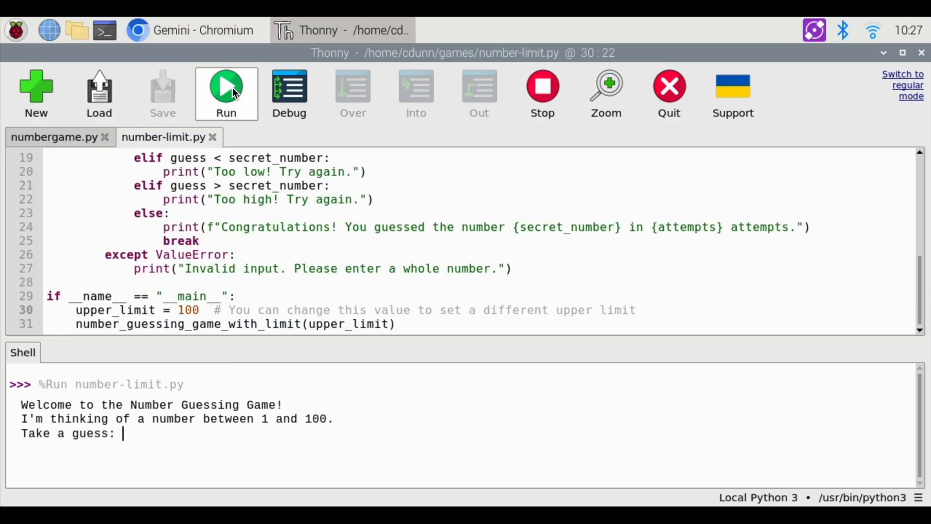
- Enter guesses 55, 33 and 35 in the Shell until the game is won
text(55)
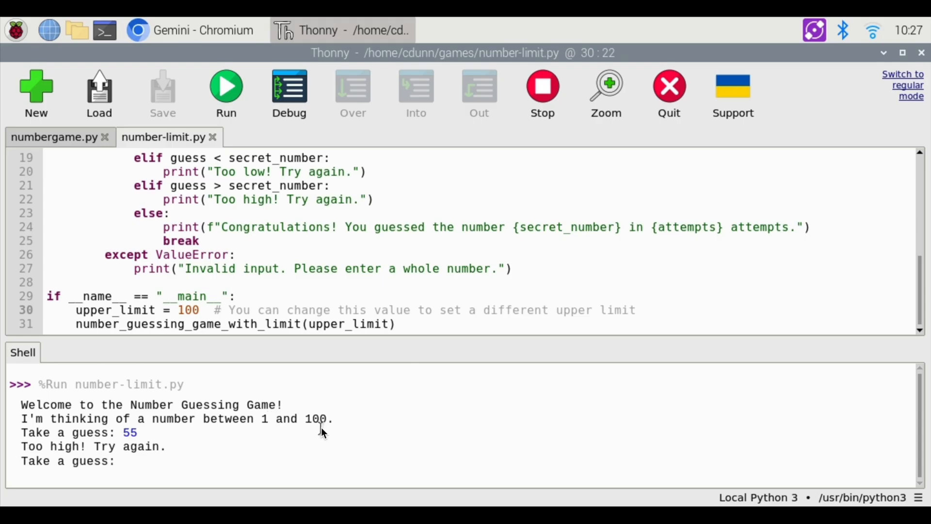
text(33)
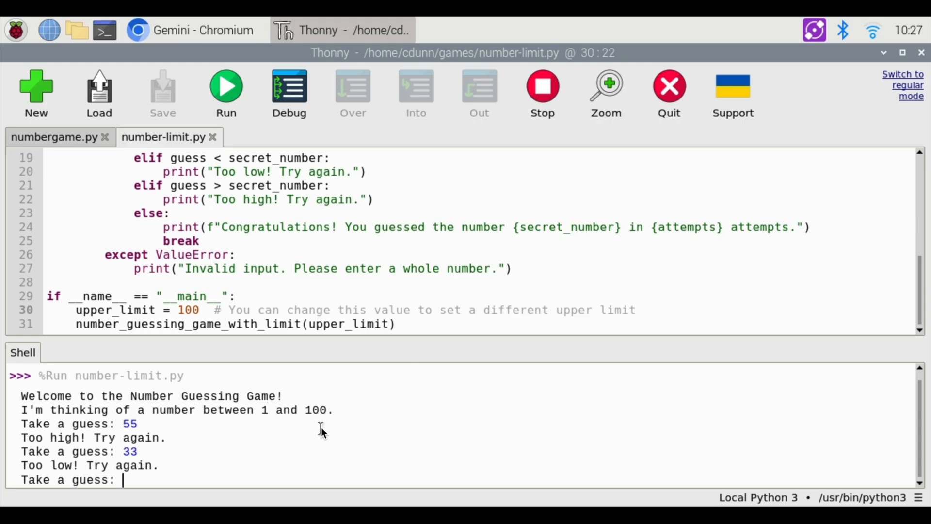
text(35)
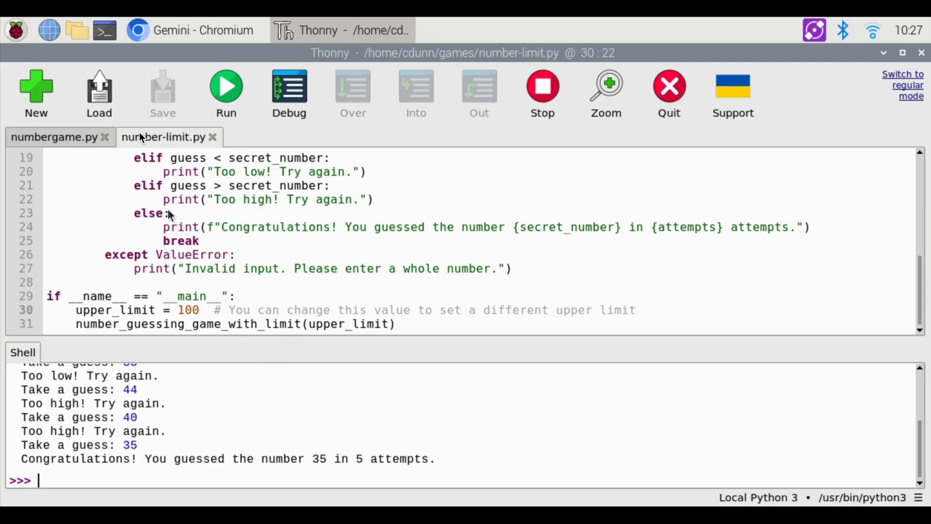
mouse_move(202, 314)
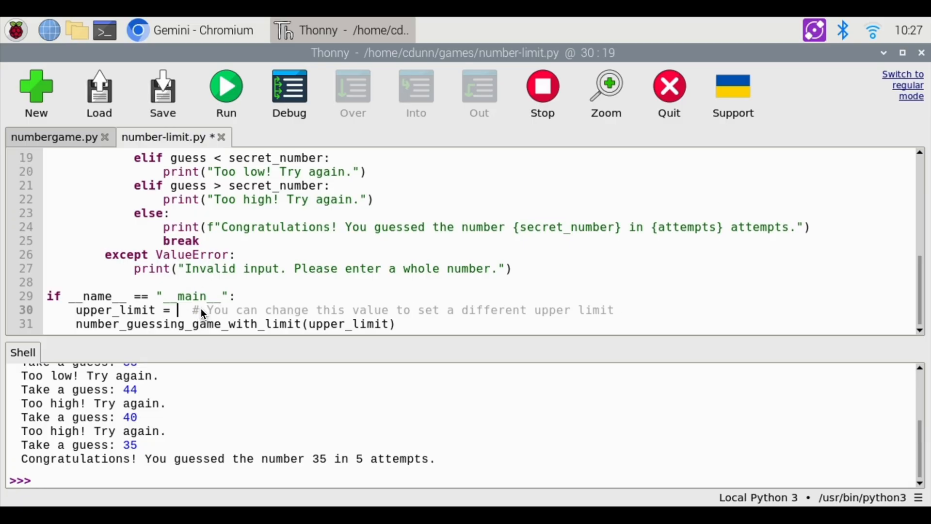
- Change upper_limit to 50, save and rerun number-limit.py, stop it, and quit Thonny
text(50)
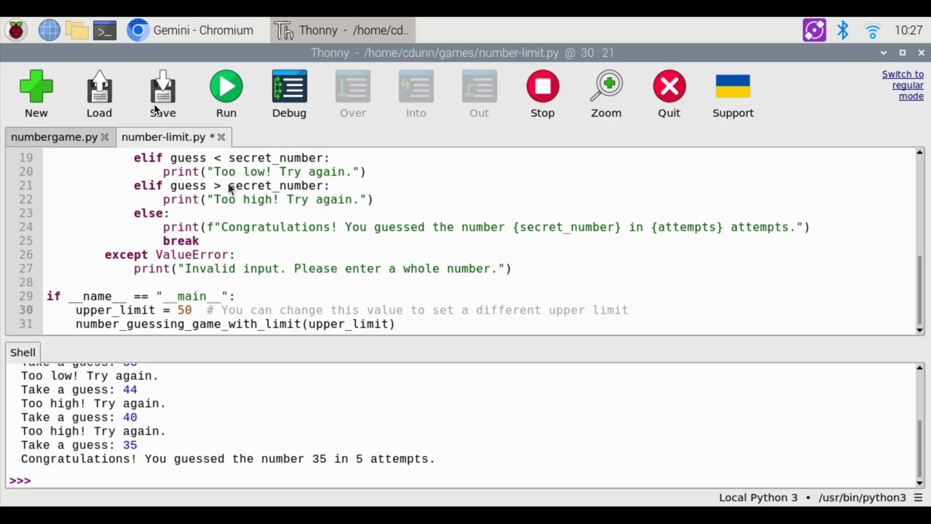
click(226, 87)
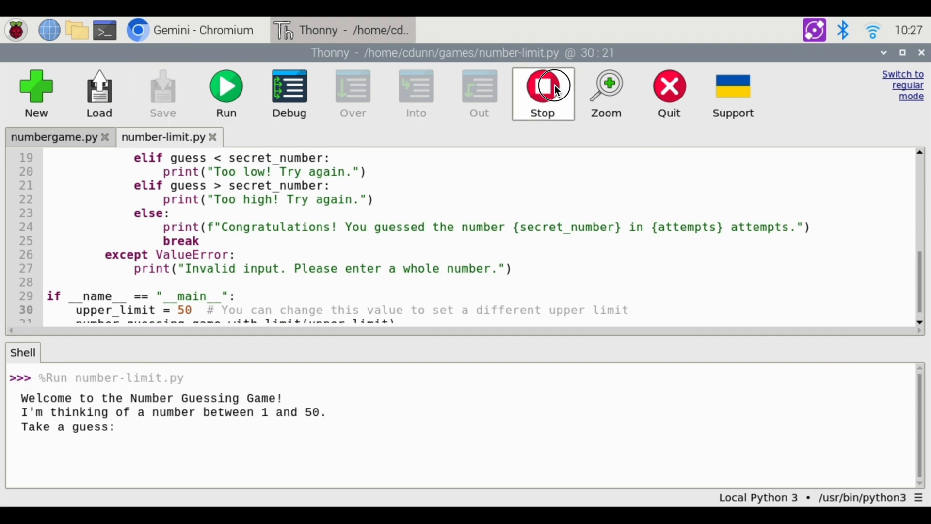
click(541, 89)
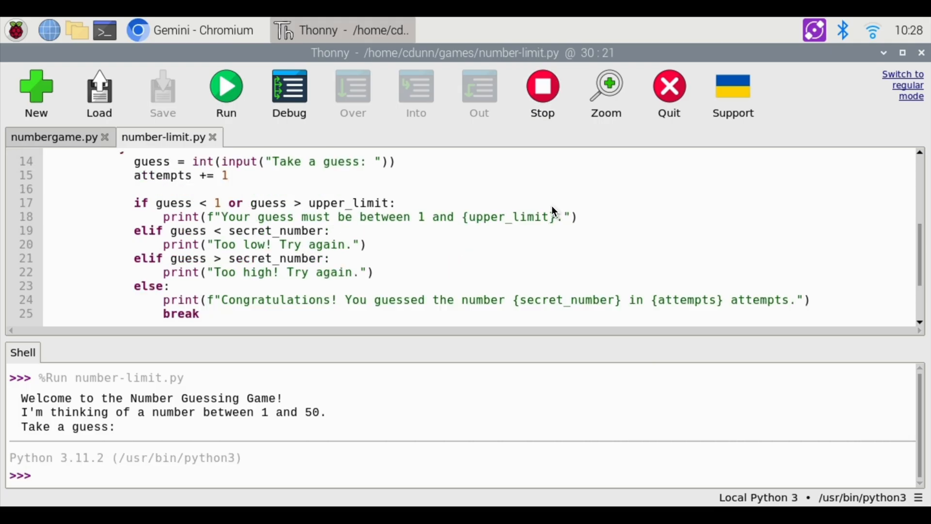
click(191, 30)
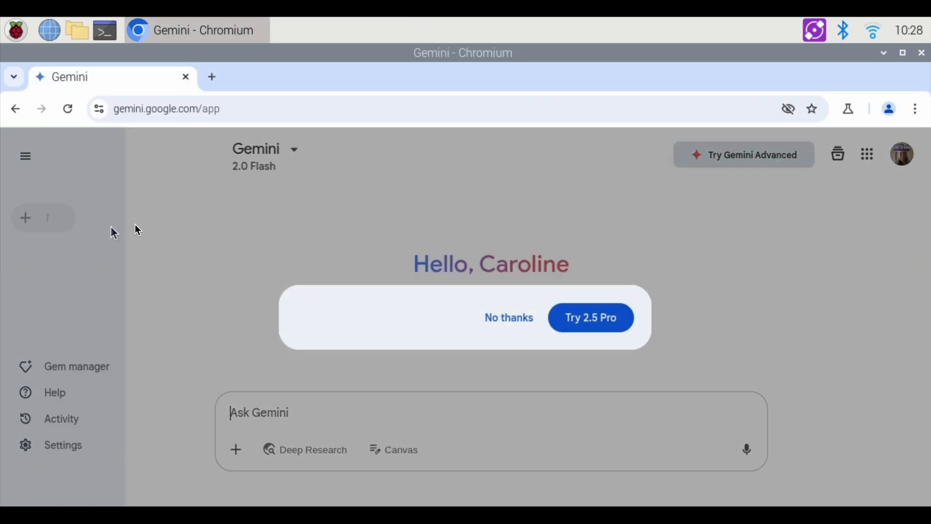
- Ask Gemini for a Python 4 by 4 memory game with a GUI
text(write python code for a memory game with a GUI wi)
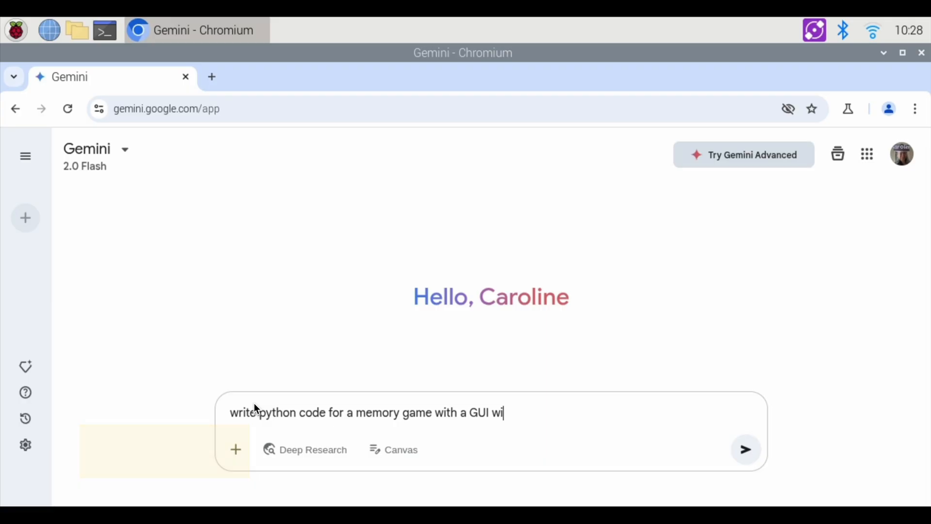
text(th a 4 by 4)
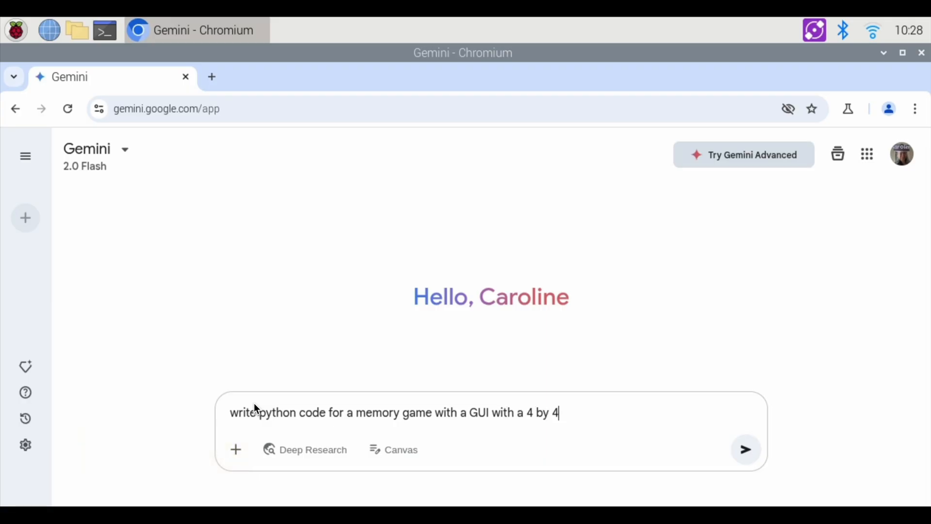
click(746, 449)
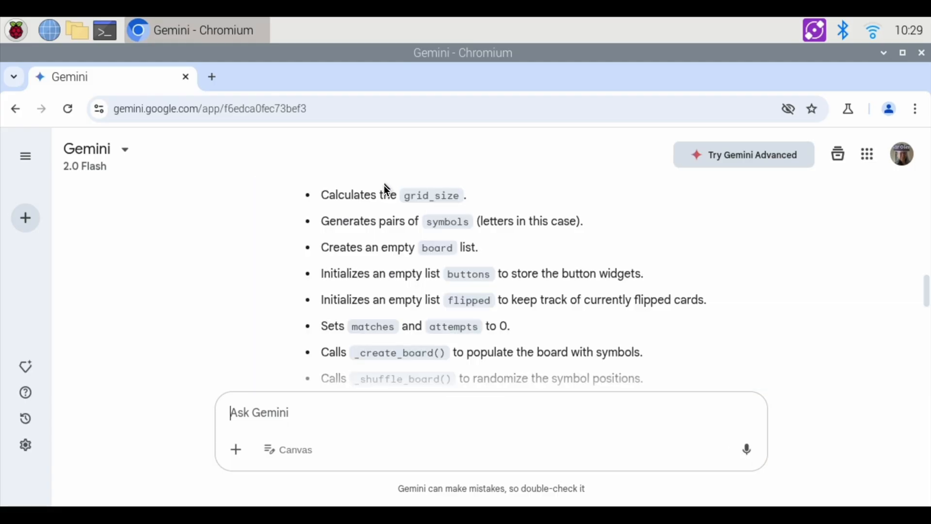
- Copy the generated memory game code and switch to a new terminal window
scroll(down, 3)
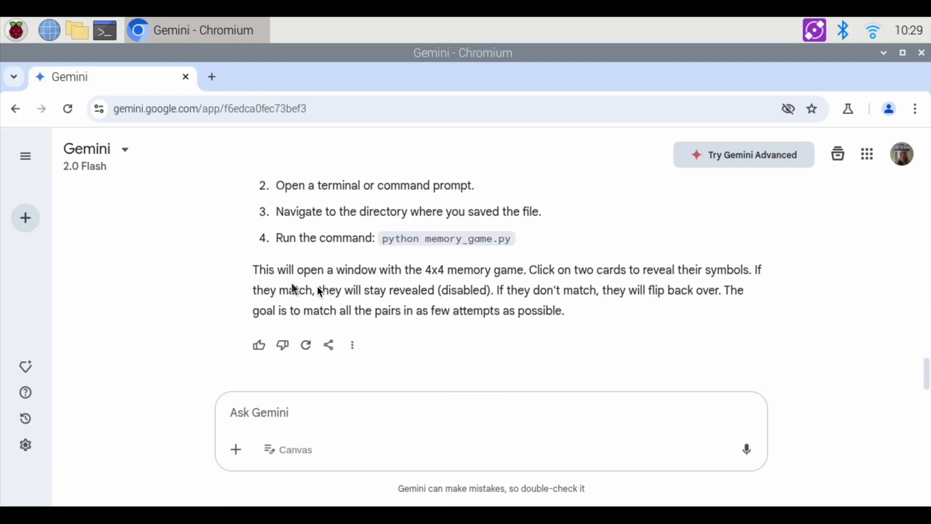
click(259, 413)
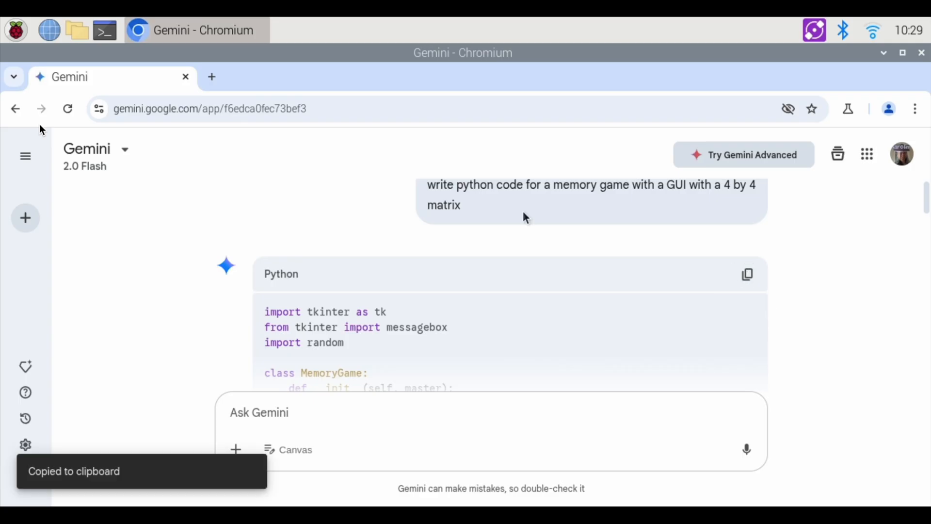
click(105, 31)
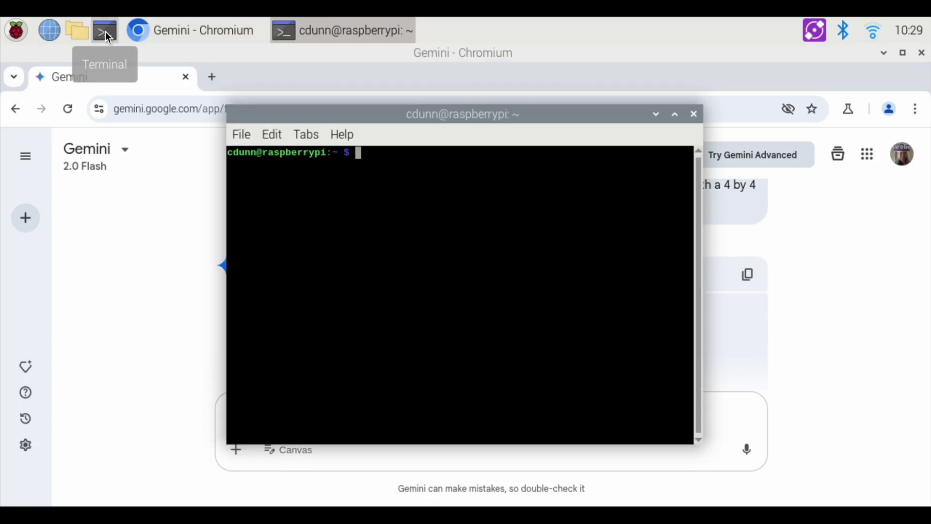
- List the home folder, cd into games, and start nano on memorygame.py
text(ls)
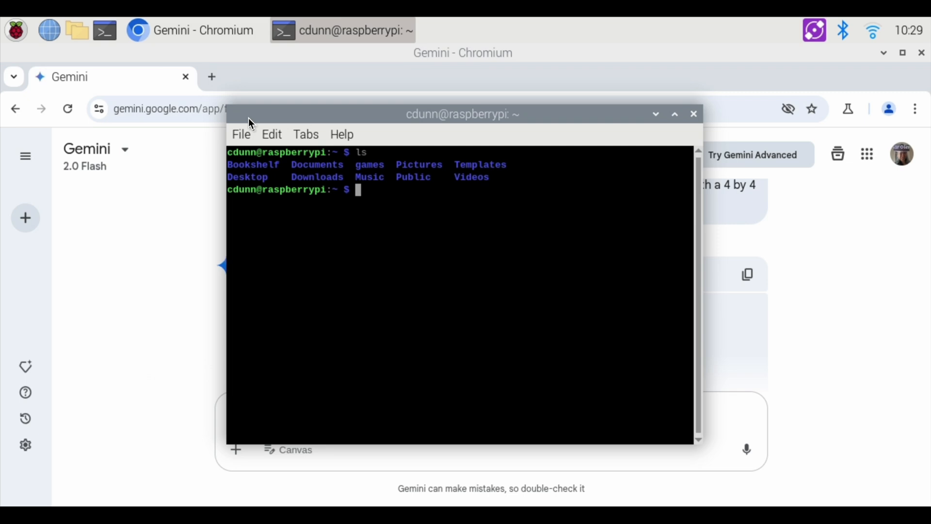
text(cd games)
text(nano)
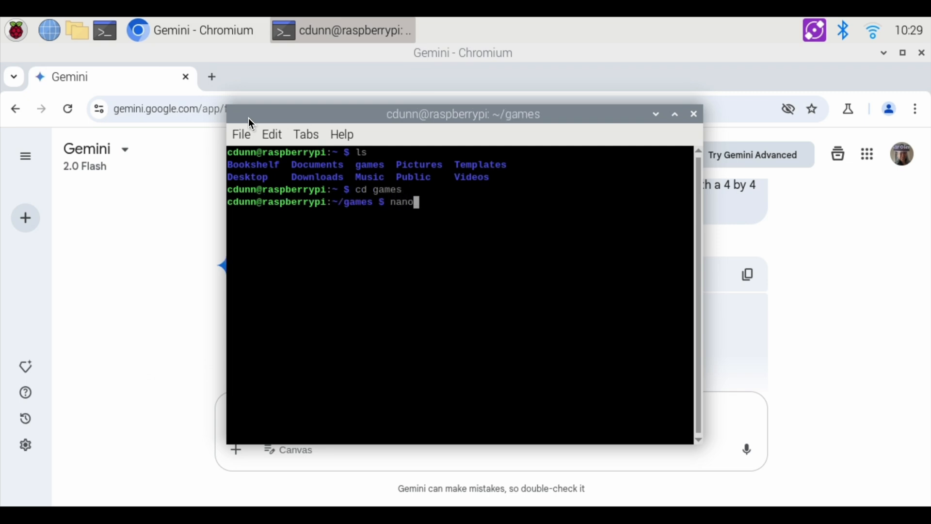
text(mem)
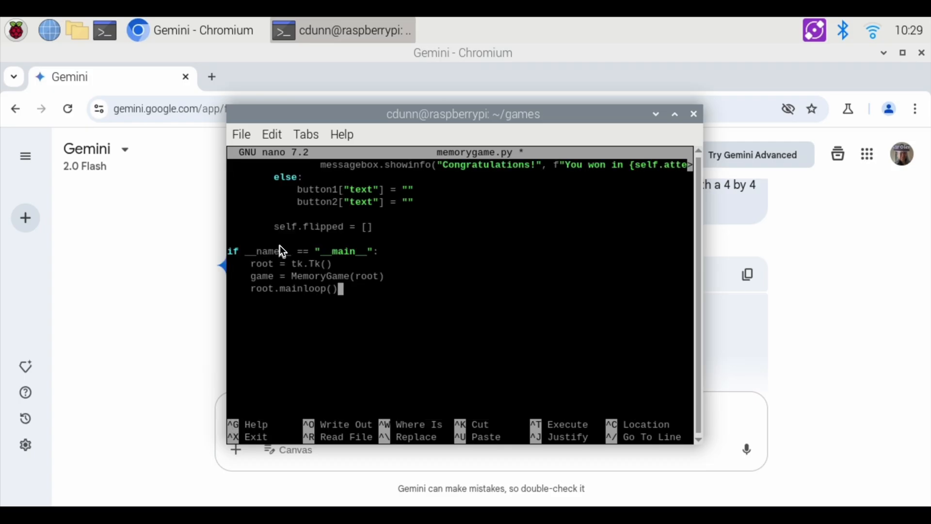
- Save memorygame.py from nano and begin the python command to run it
key(ctrl+x)
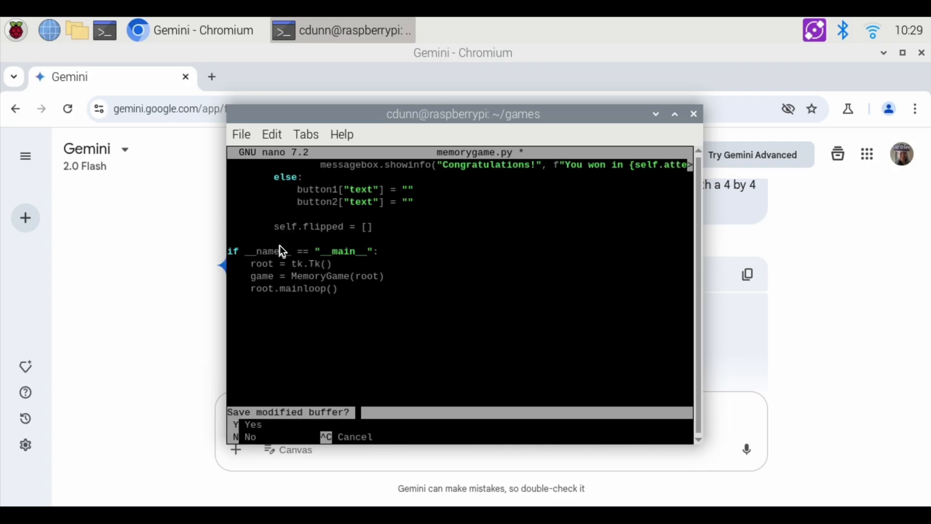
key(y)
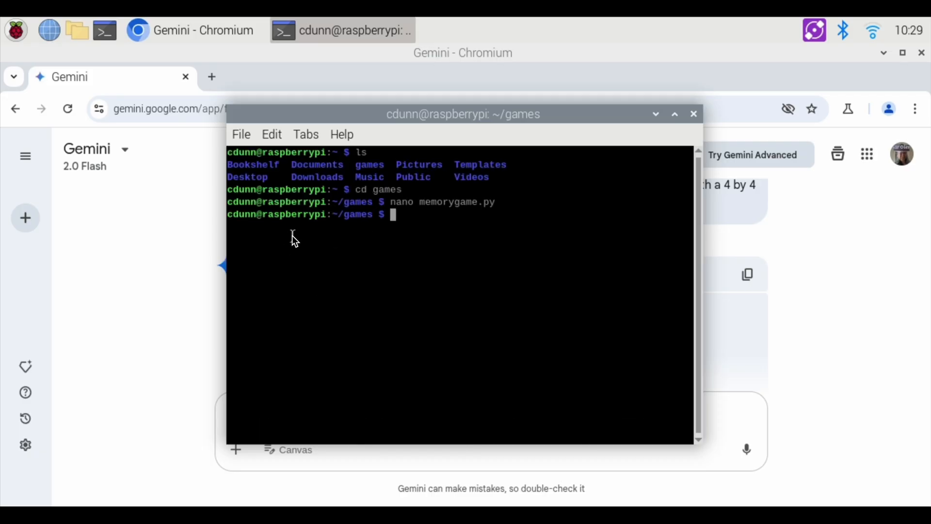
text(python memorygame.)
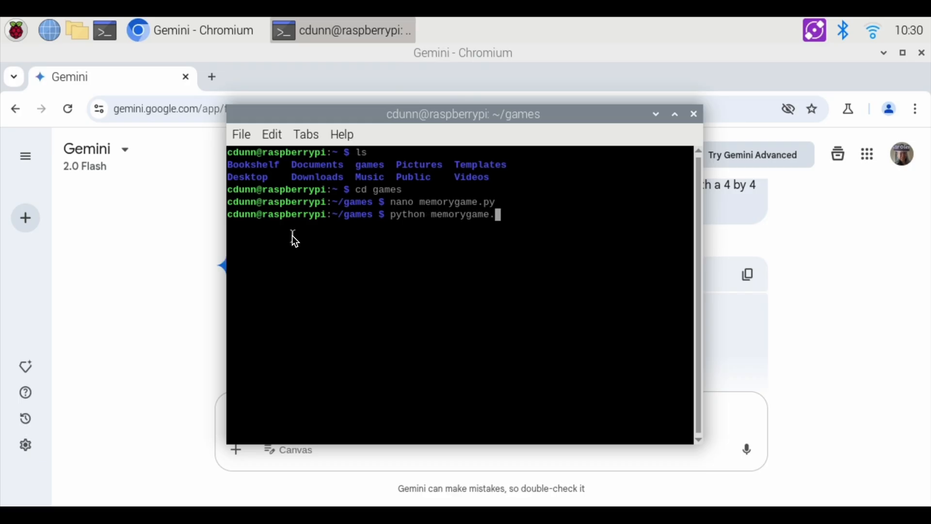
- Run memorygame.py, flip cards to match several pairs, then close the game window
key(Return)
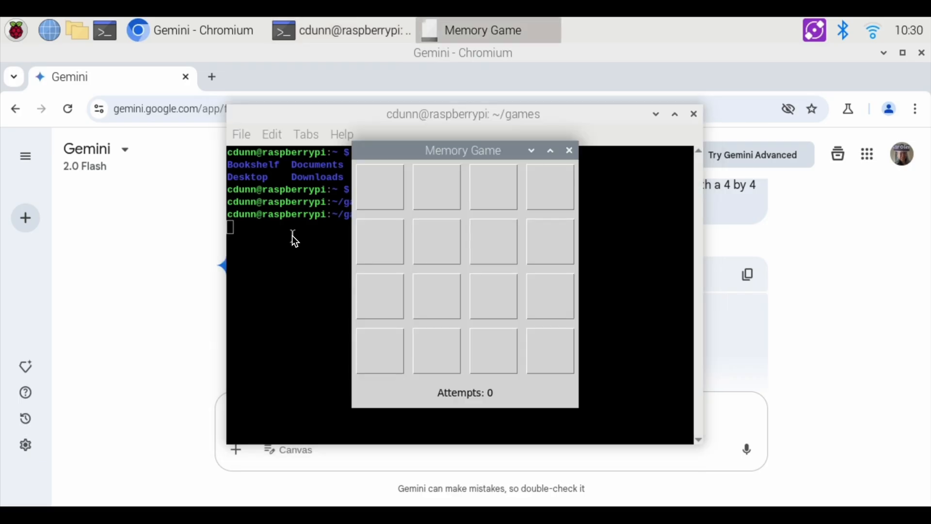
click(379, 187)
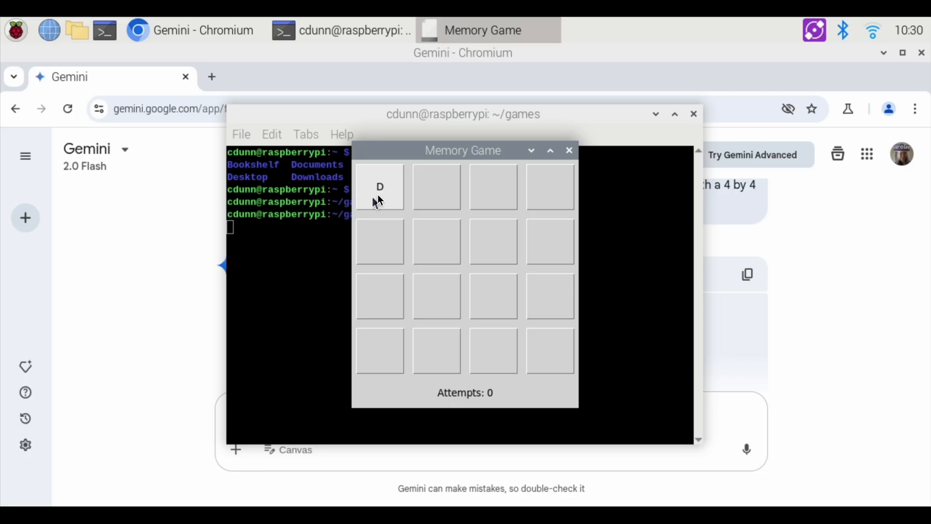
click(437, 187)
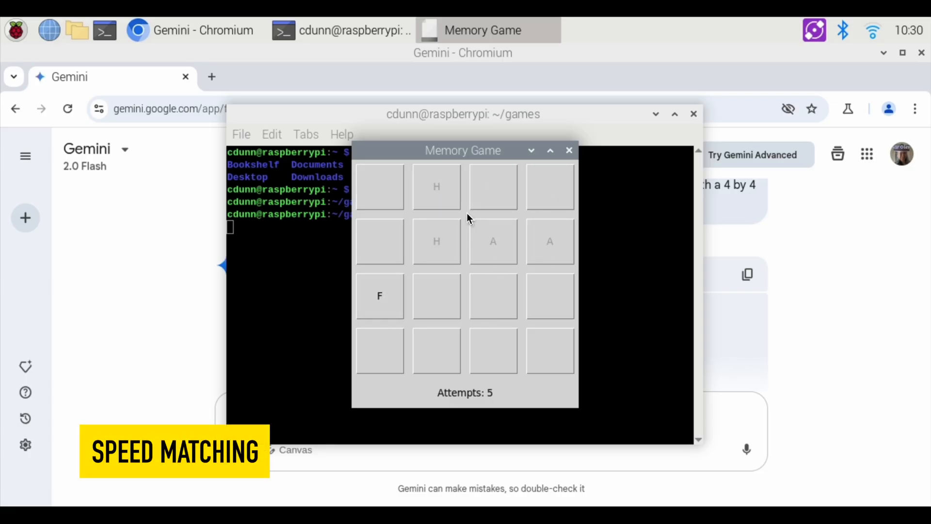
click(492, 295)
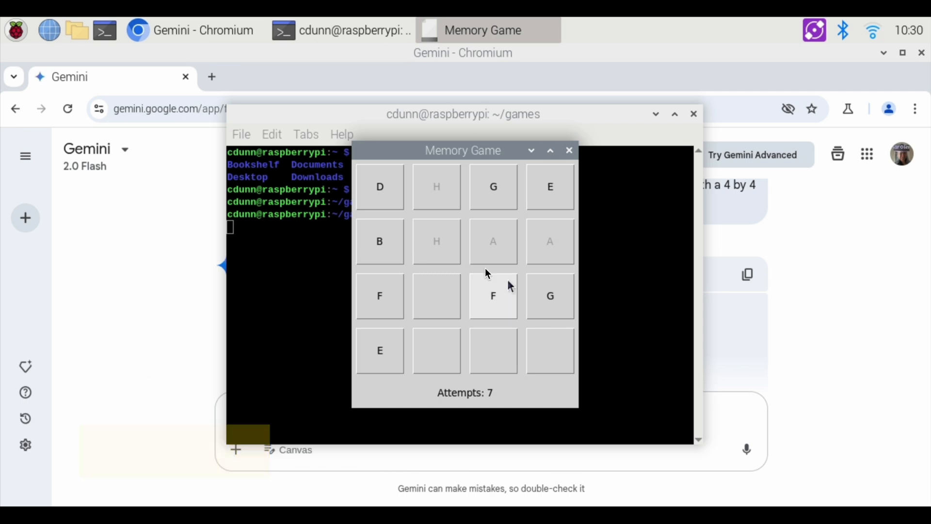
click(435, 350)
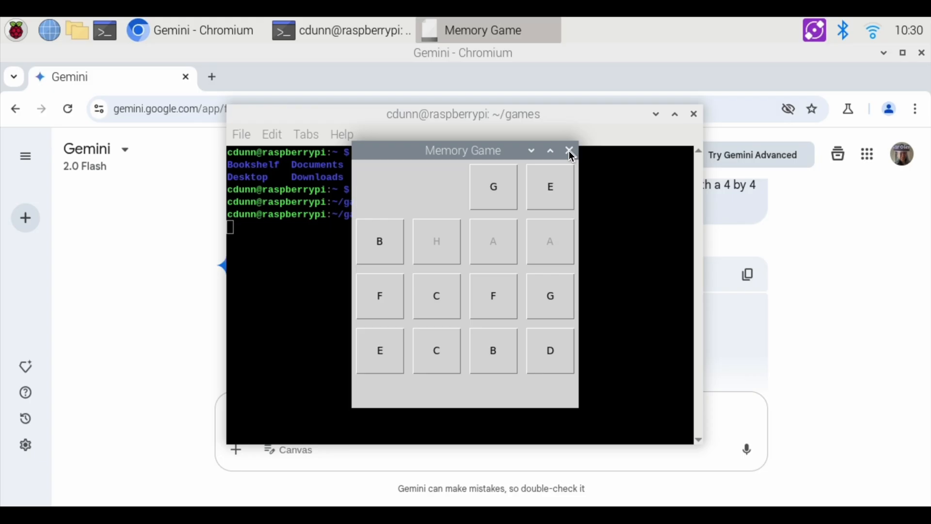
click(570, 150)
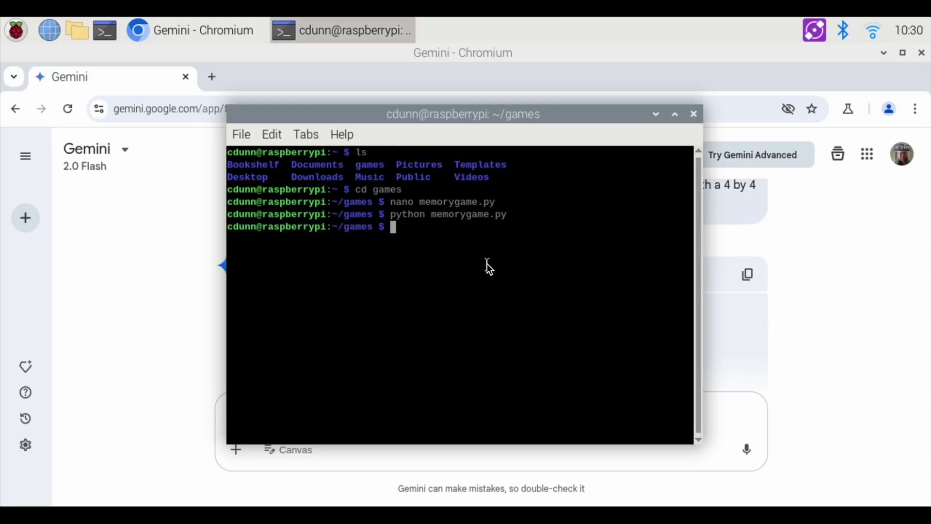
mouse_move(416, 232)
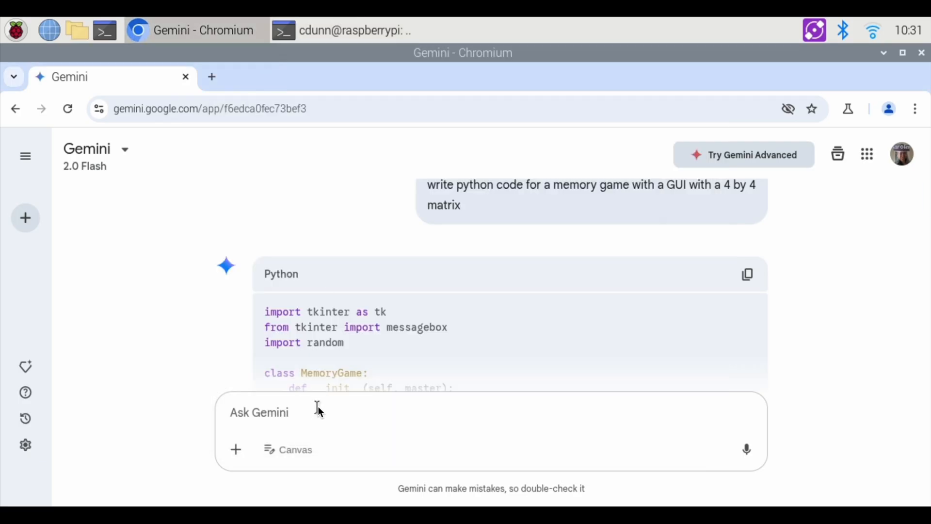
- Ask Gemini to recode the memory game using animals instead
text(recode to)
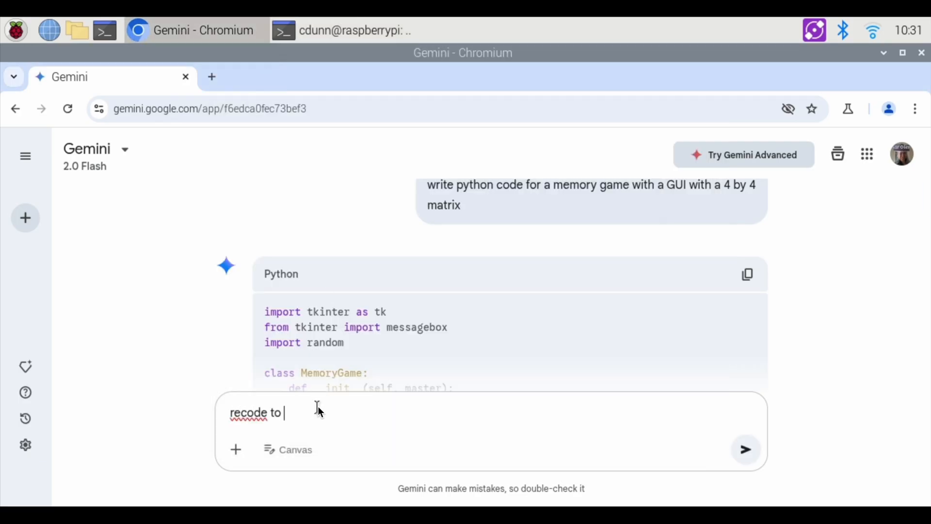
text(use animals instead)
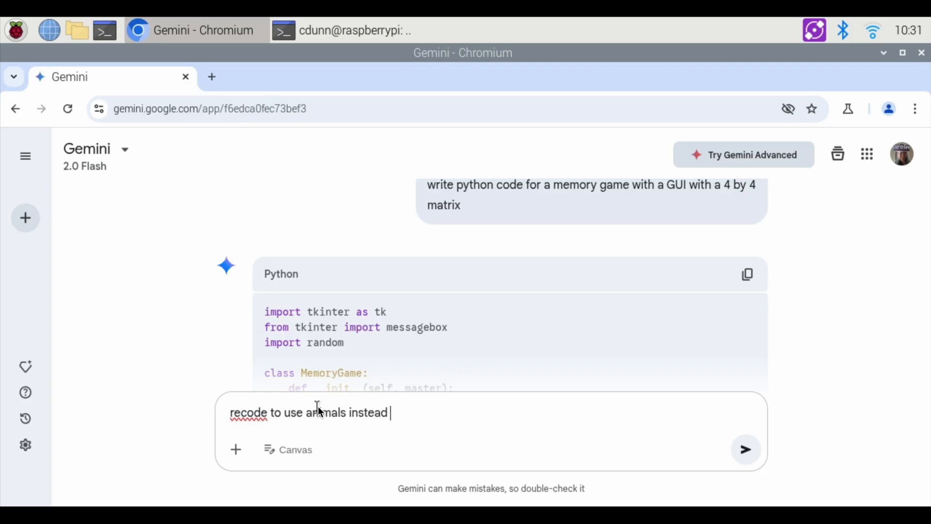
click(746, 449)
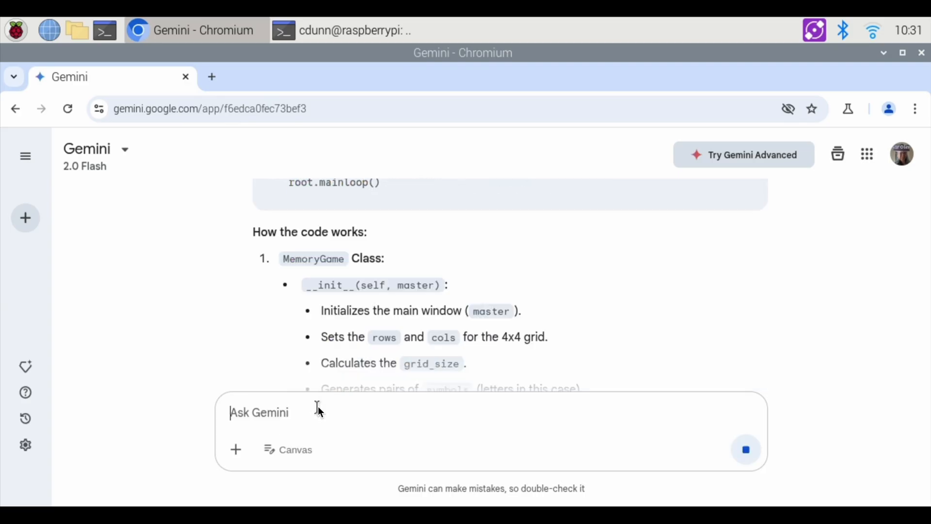
scroll(down, 3)
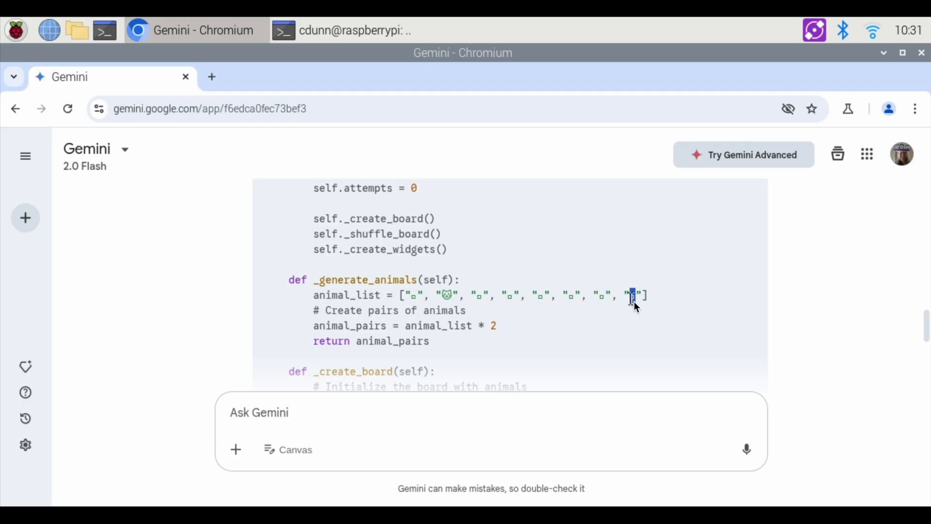
- Ask Gemini to recode the animals as text names instead of emojis
text(recode animals in)
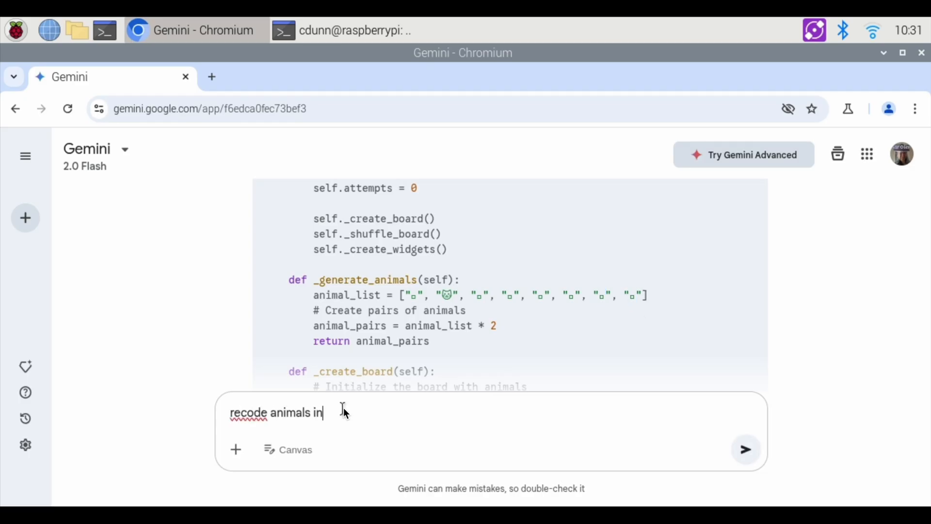
text(text instead)
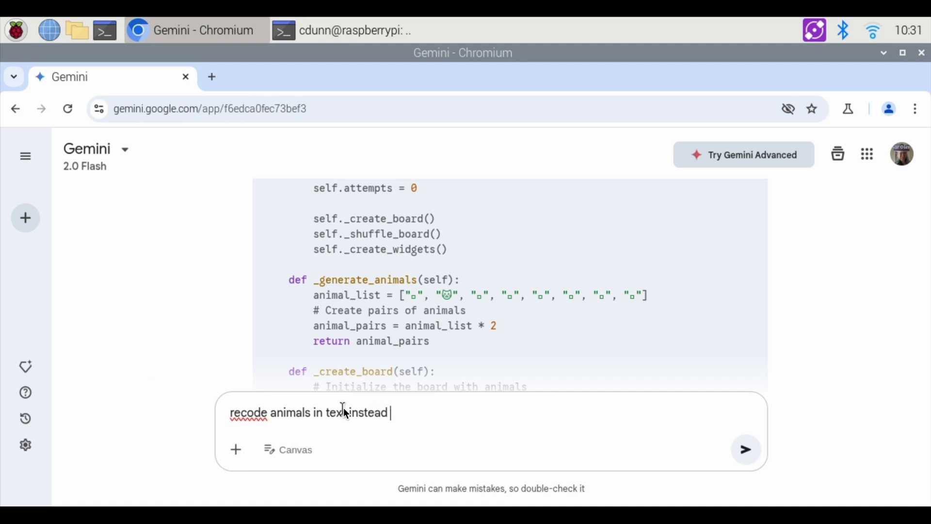
click(745, 449)
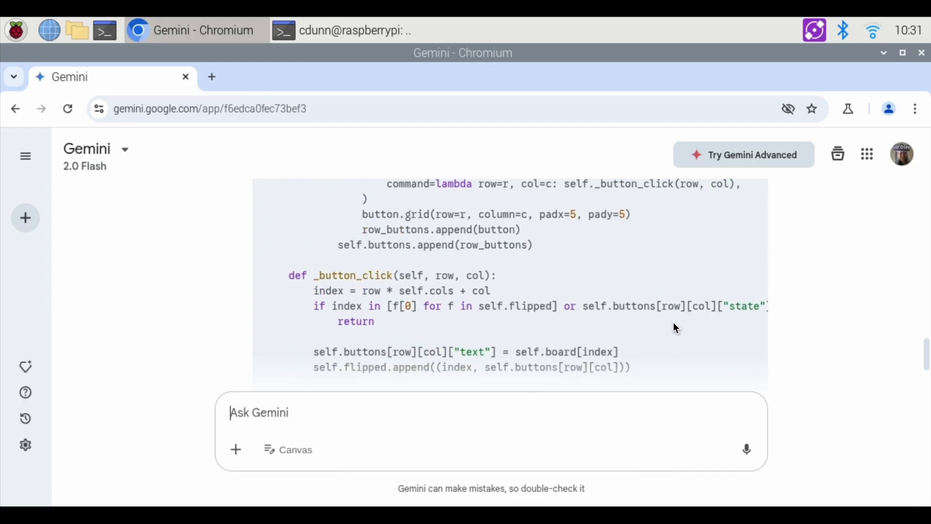
text(recode animals in text instead of emojis)
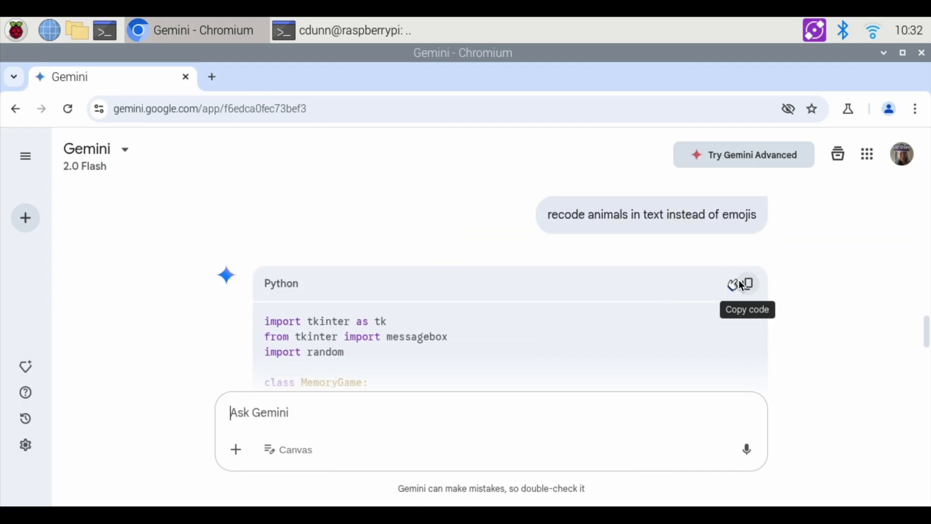
- Copy the text-animal game code and save it with nano as memory-animals.py
click(746, 285)
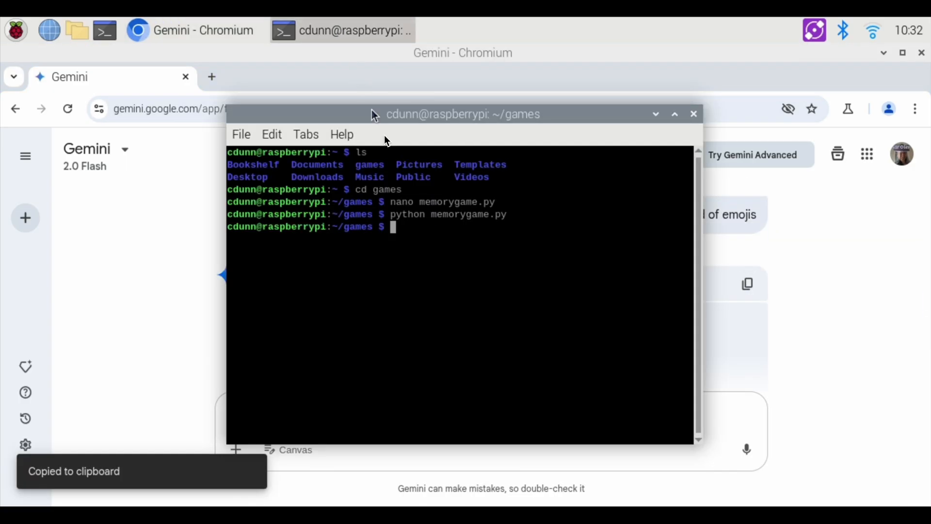
text(nano)
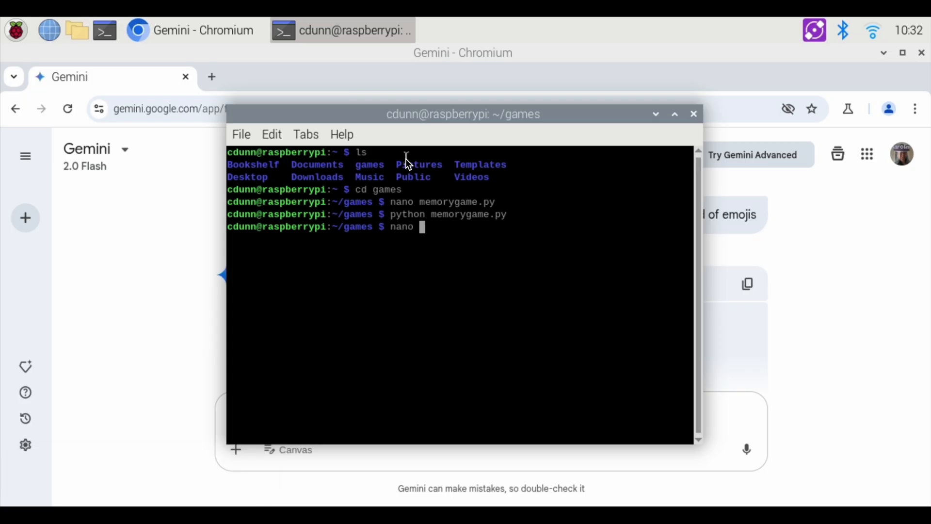
text(memory-animals)
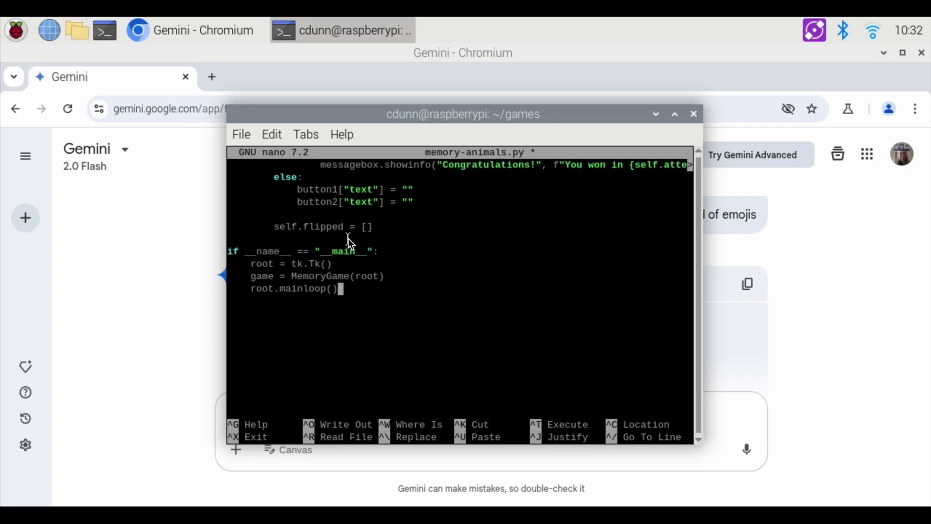
key(ctrl+x)
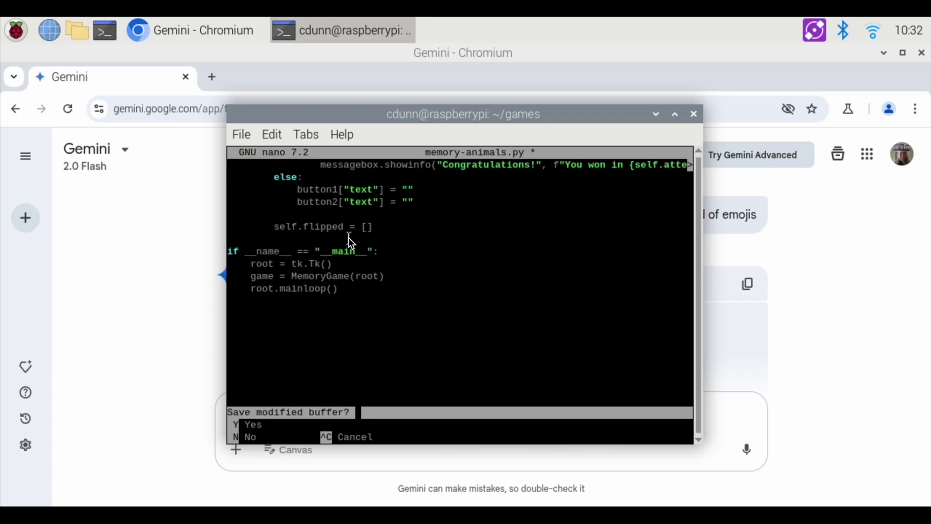
key(y)
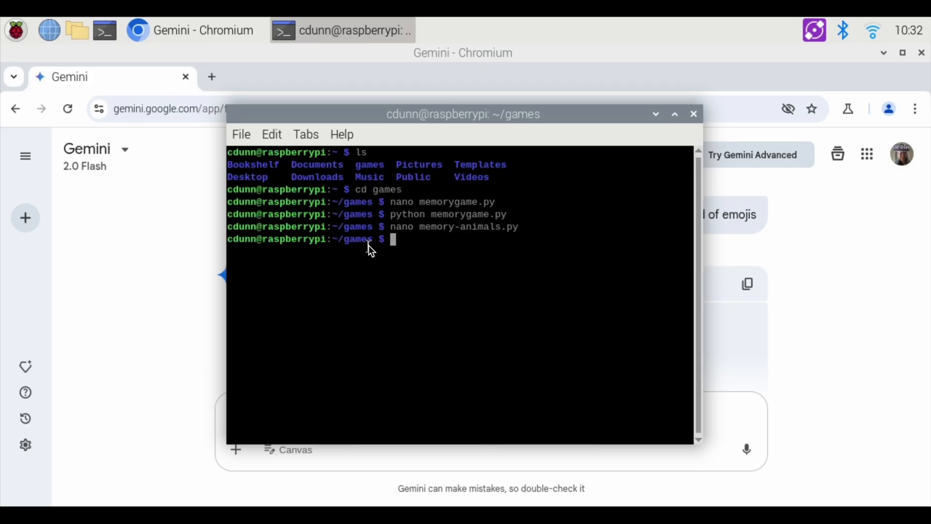
- Run memory-animals.py, flip a few cards, then close the Animal Memory Game window
text(python memory)
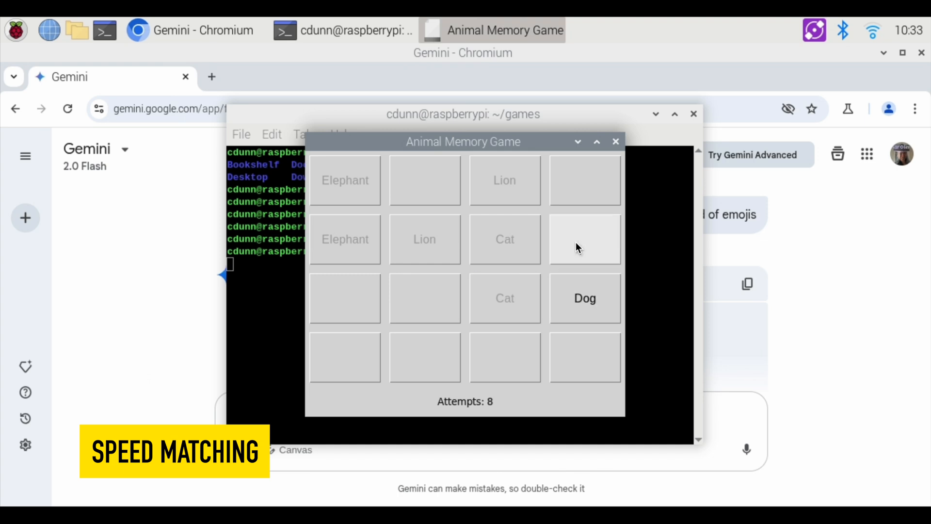
click(425, 357)
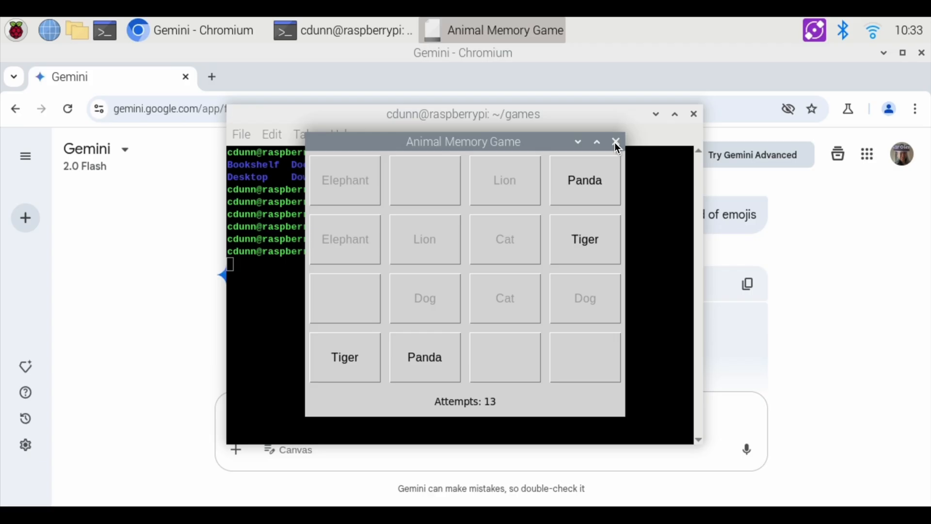
click(616, 141)
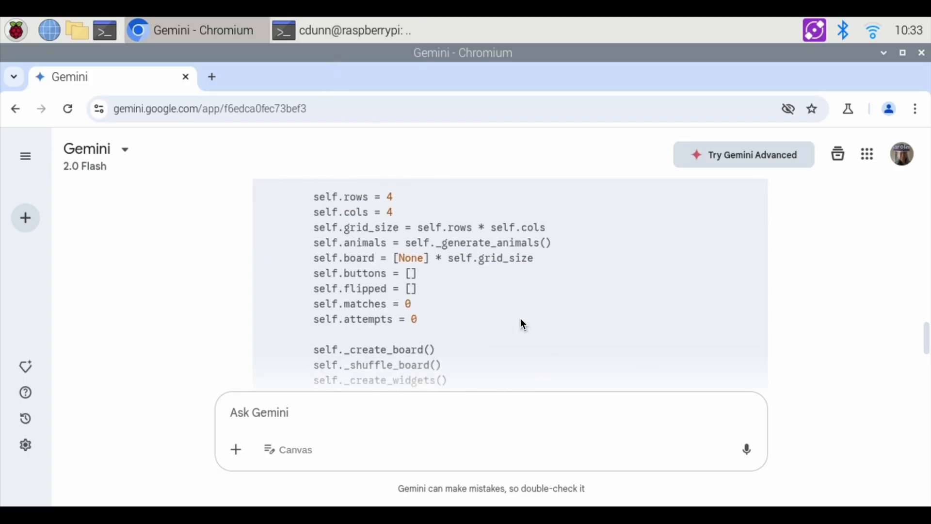
- Edit memory-animals.py in nano so the animal list has Snake instead of Bear, and save
scroll(down, 3)
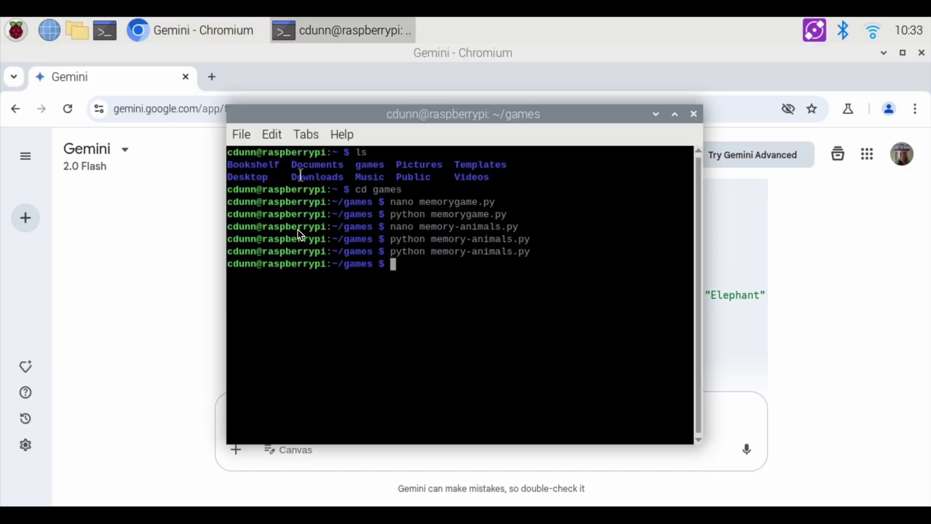
text(nano memory-animals.py)
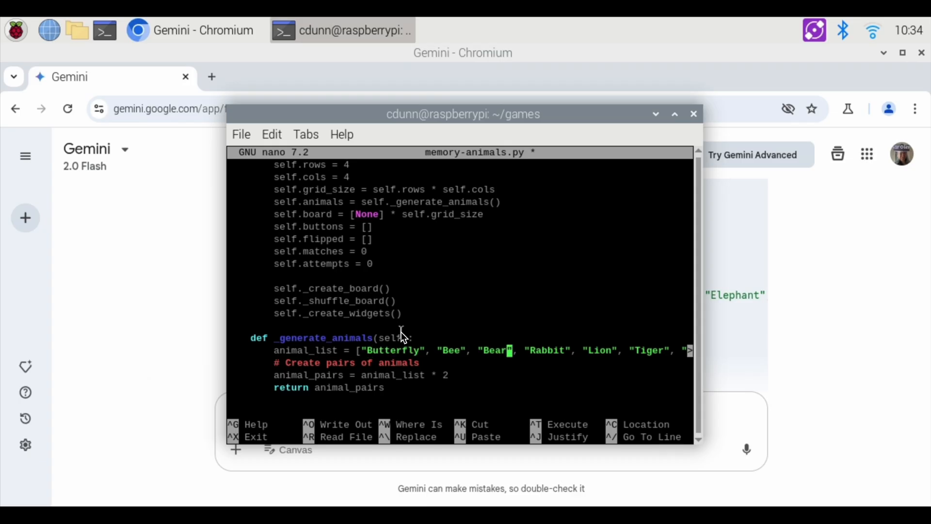
text(Snak)
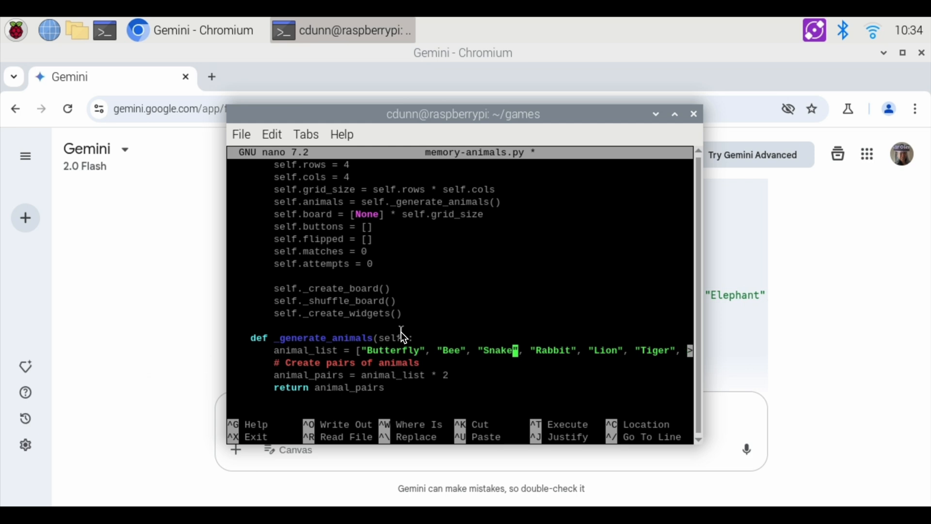
key(ctrl+o)
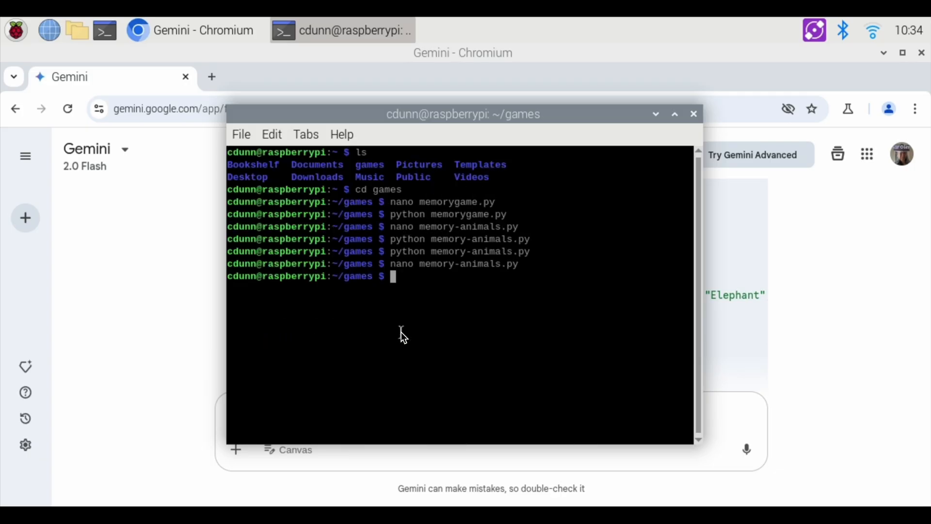
- Run memory-animals.py and match every animal pair, winning in 15 attempts
text(python memory-animals.py)
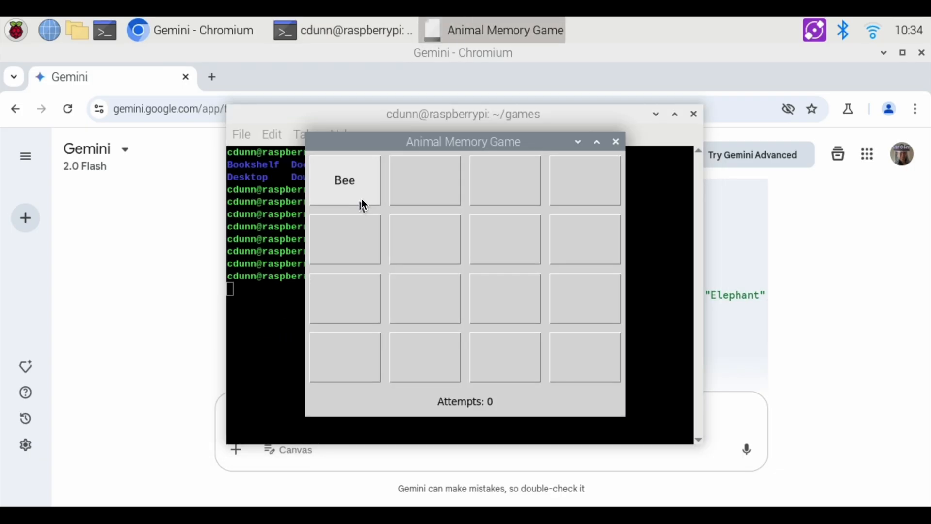
click(424, 181)
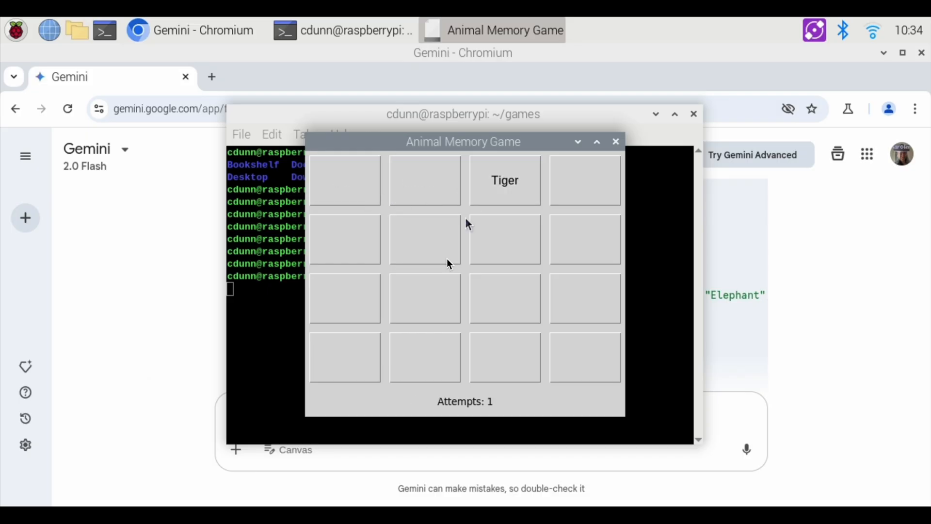
click(583, 181)
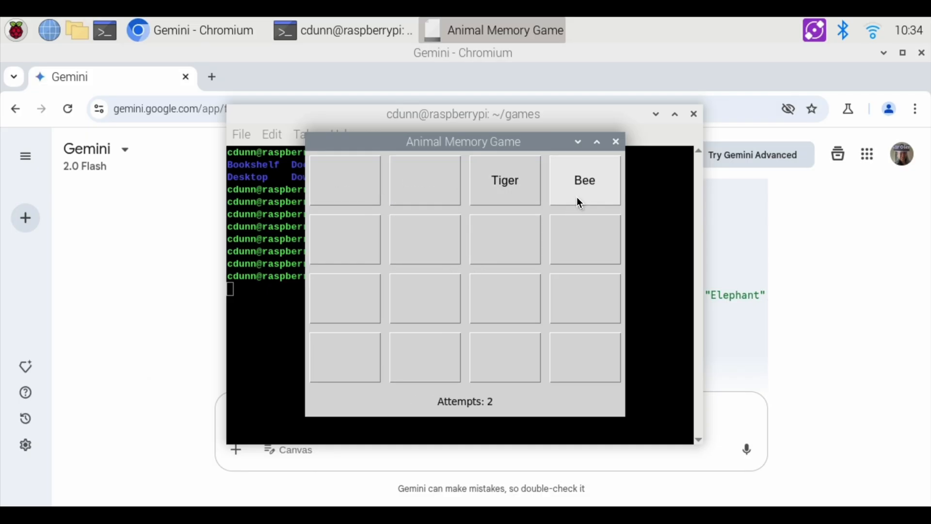
click(584, 180)
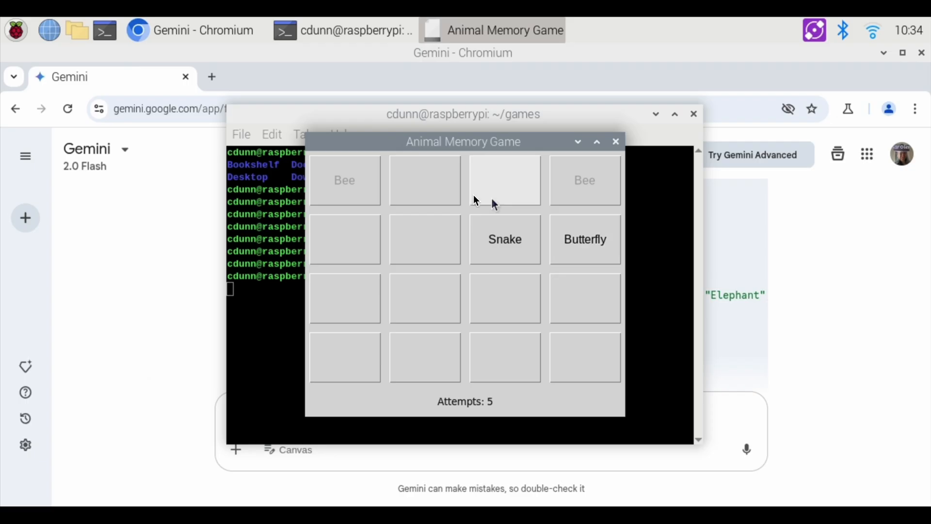
click(424, 180)
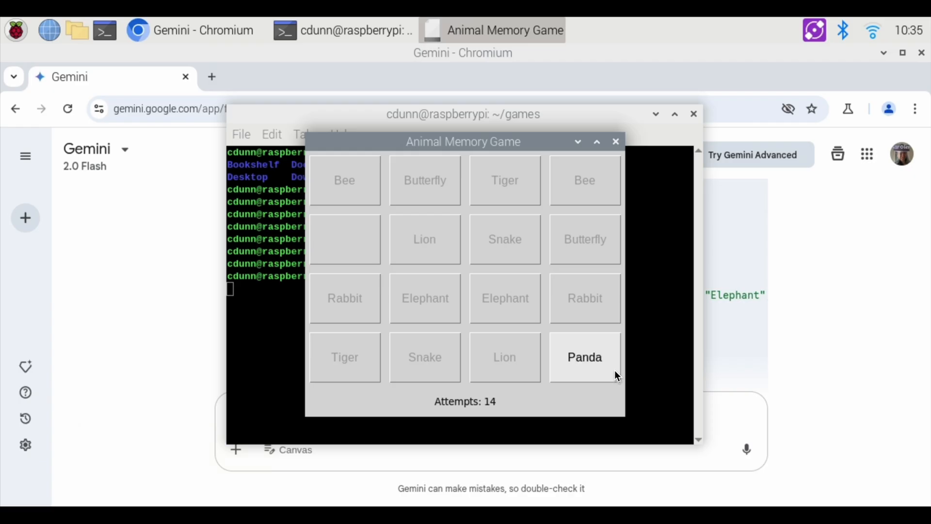
click(584, 356)
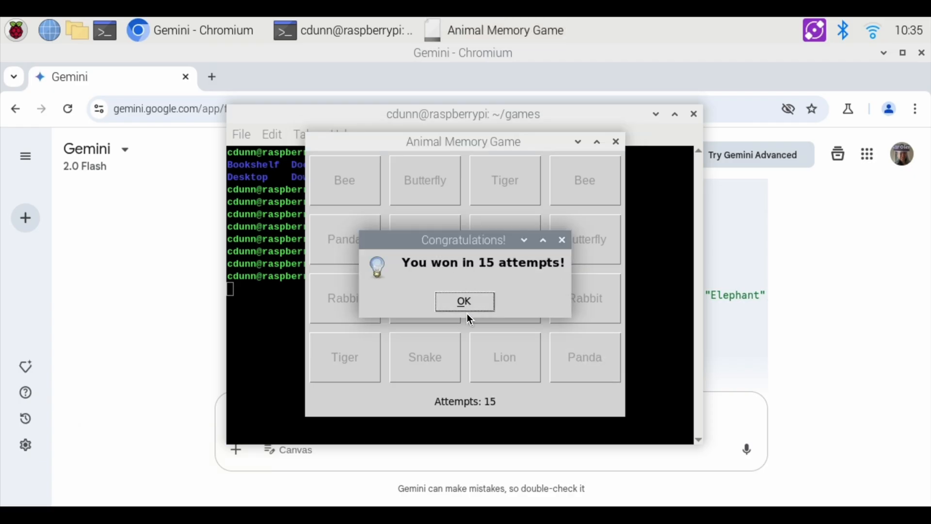
- Dismiss the Congratulations dialog and close the game window
click(464, 301)
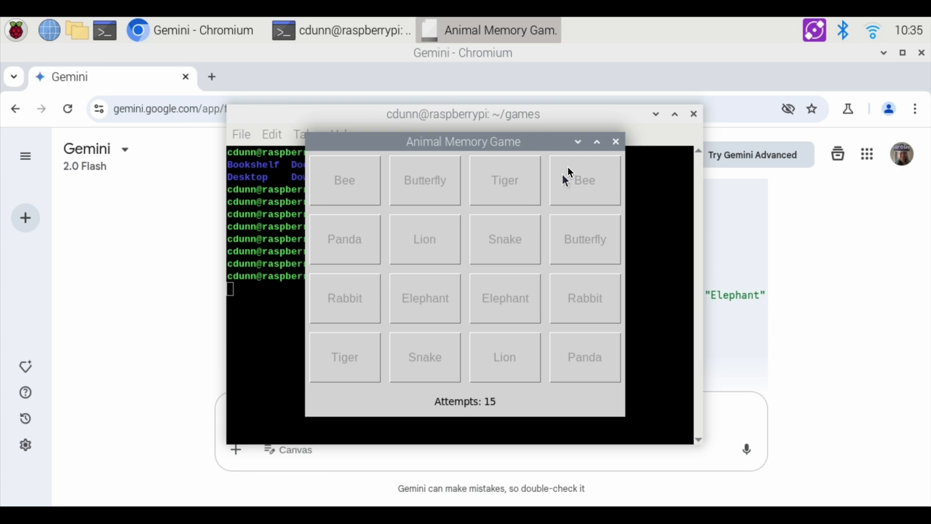
click(616, 142)
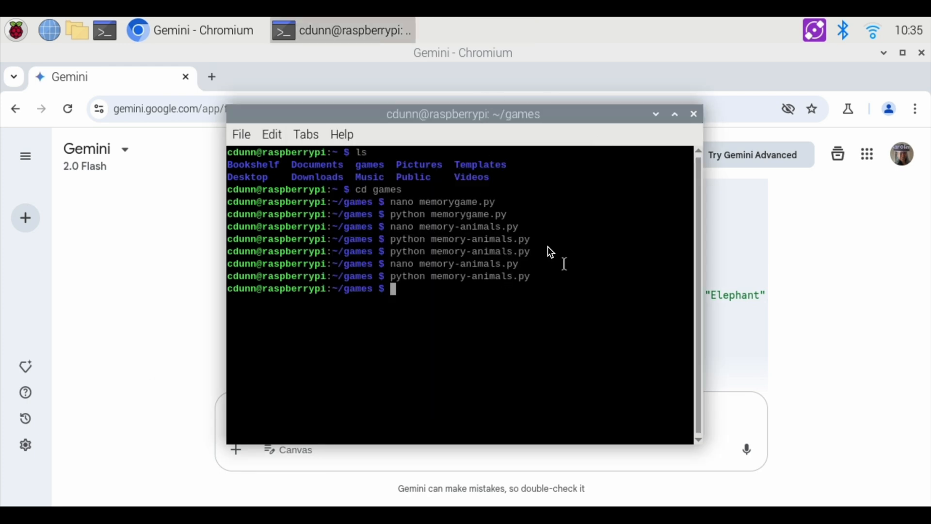